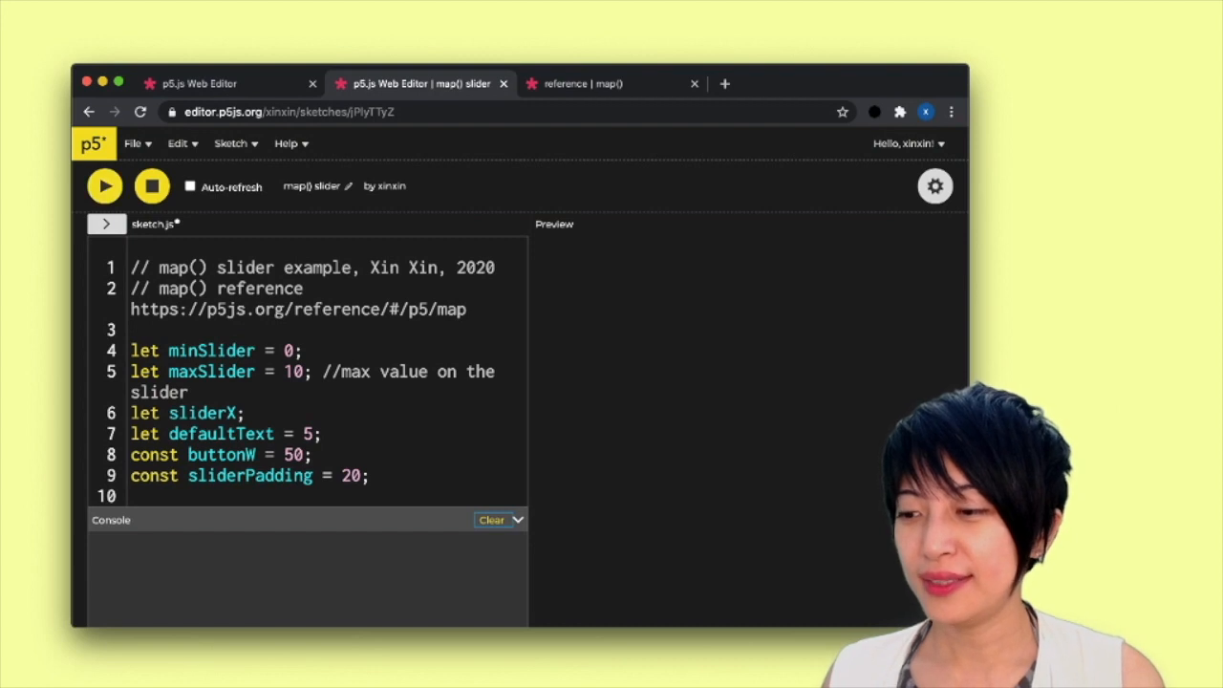
Run the map() slider sketch and drag the slider through values 3 to 8, ending at 5.
left_click(105, 185)
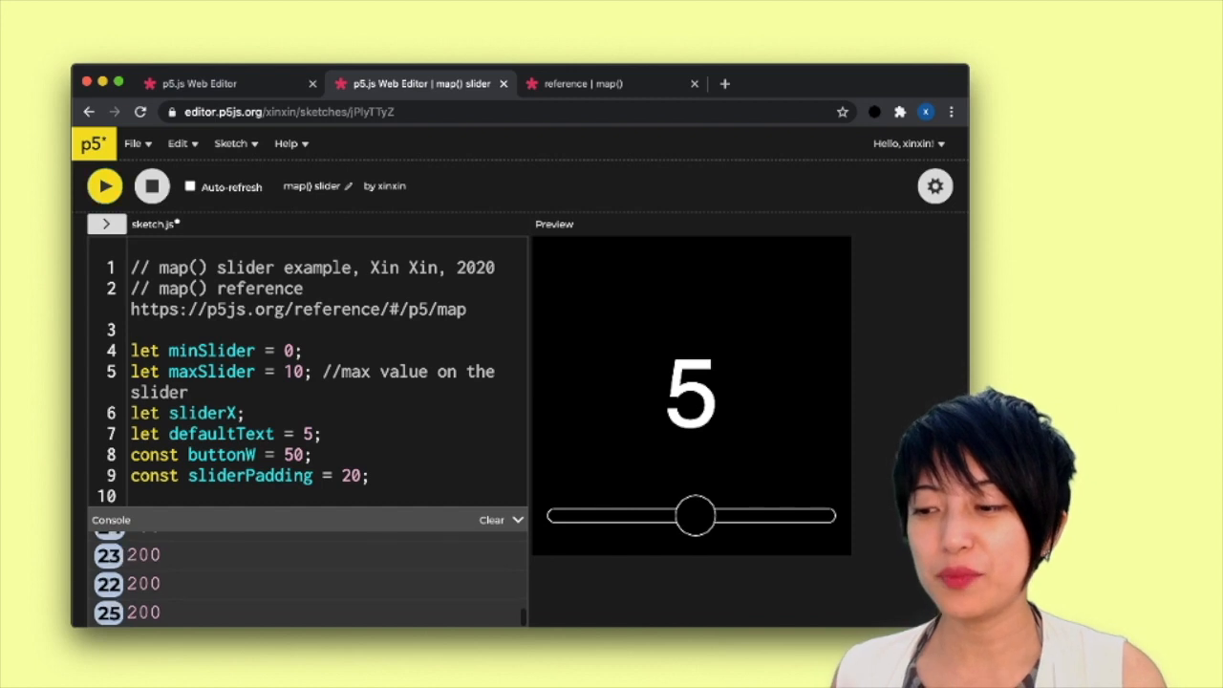
left_click_drag(694, 517, 641, 516)
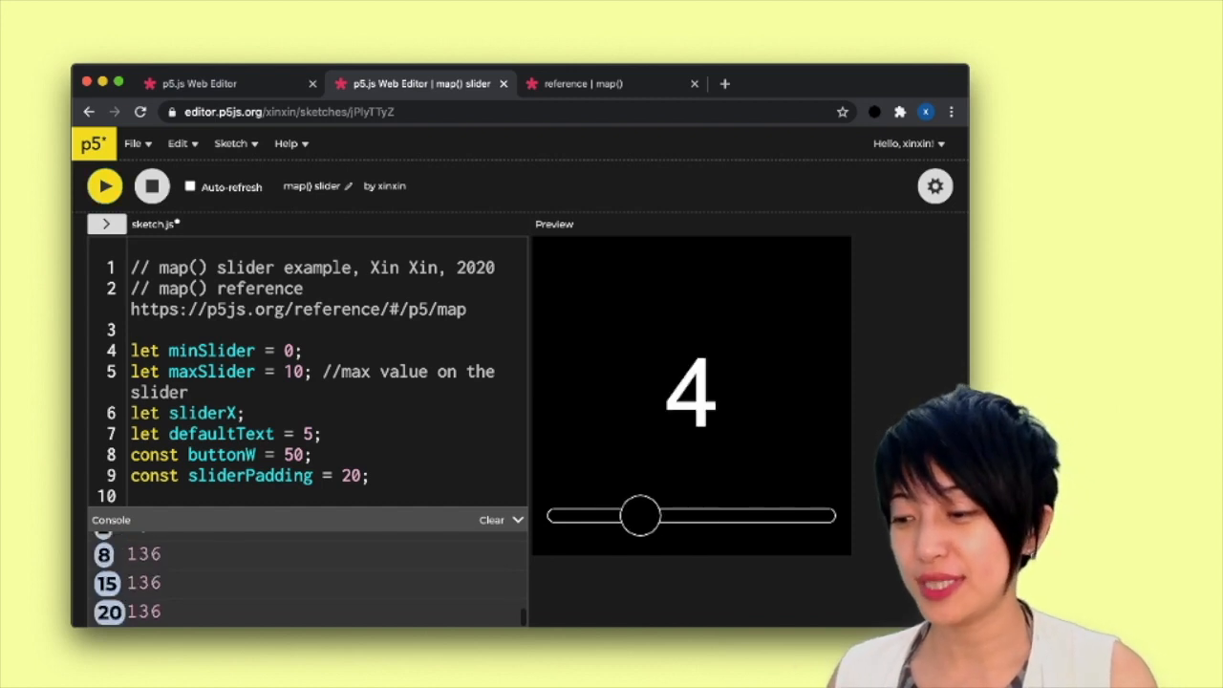
left_click_drag(641, 516, 621, 516)
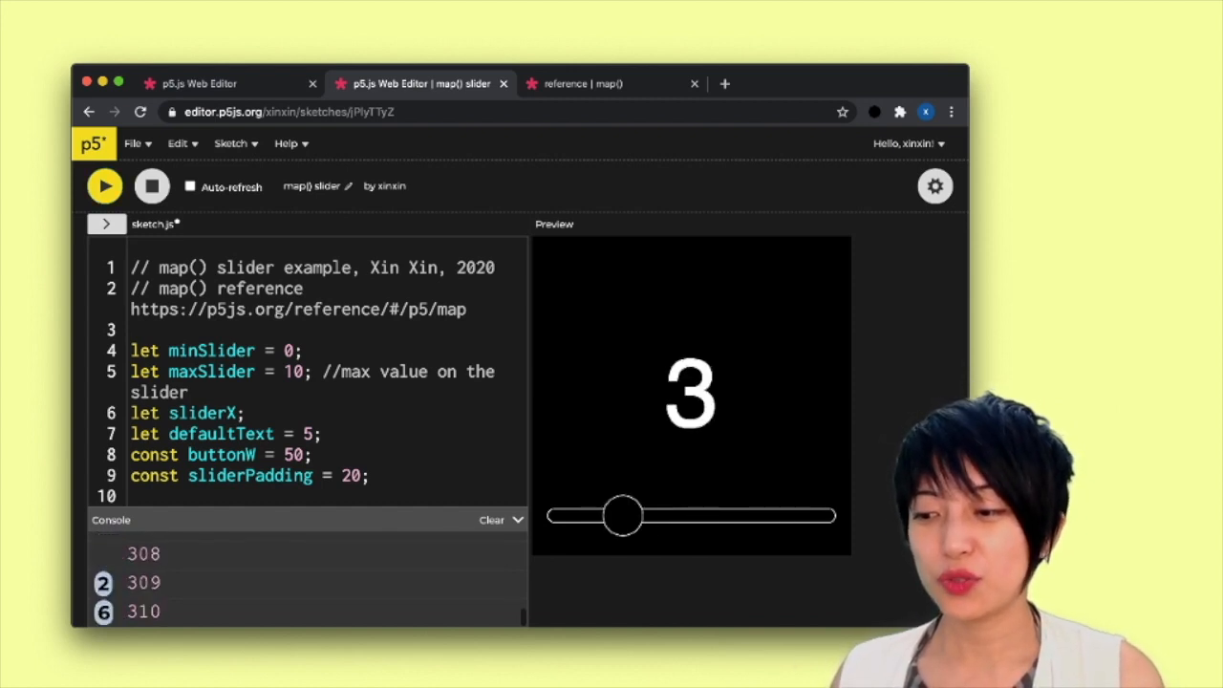
left_click_drag(621, 517, 688, 516)
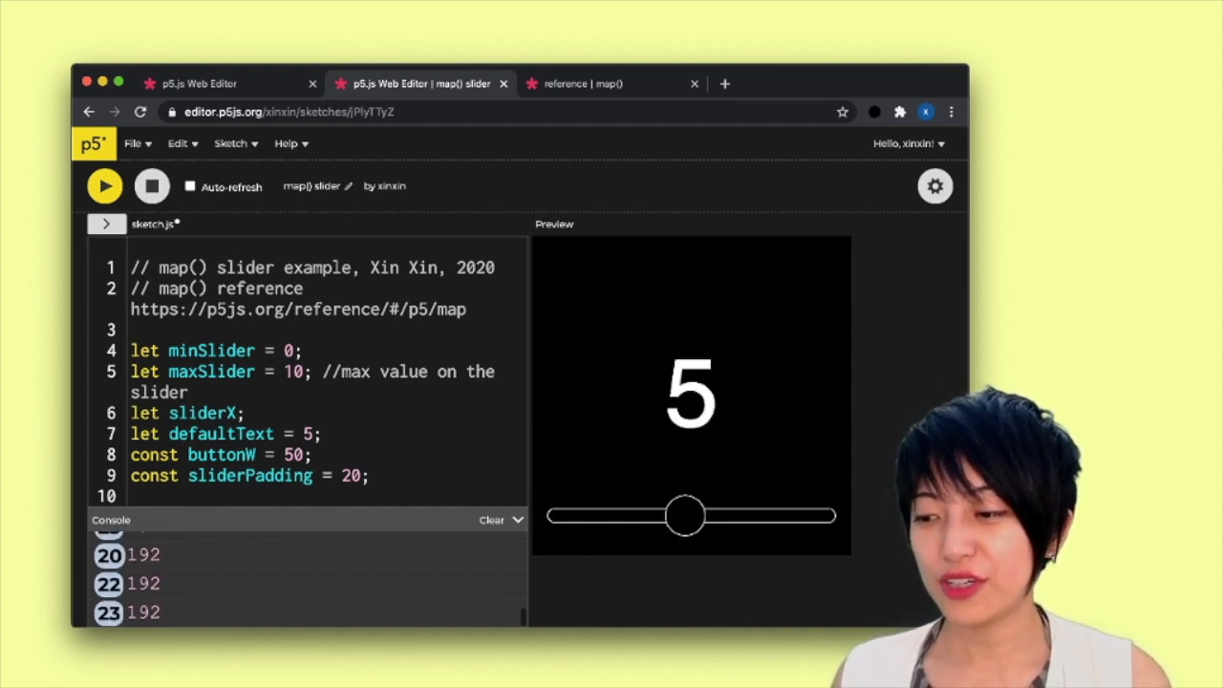
left_click_drag(686, 516, 753, 516)
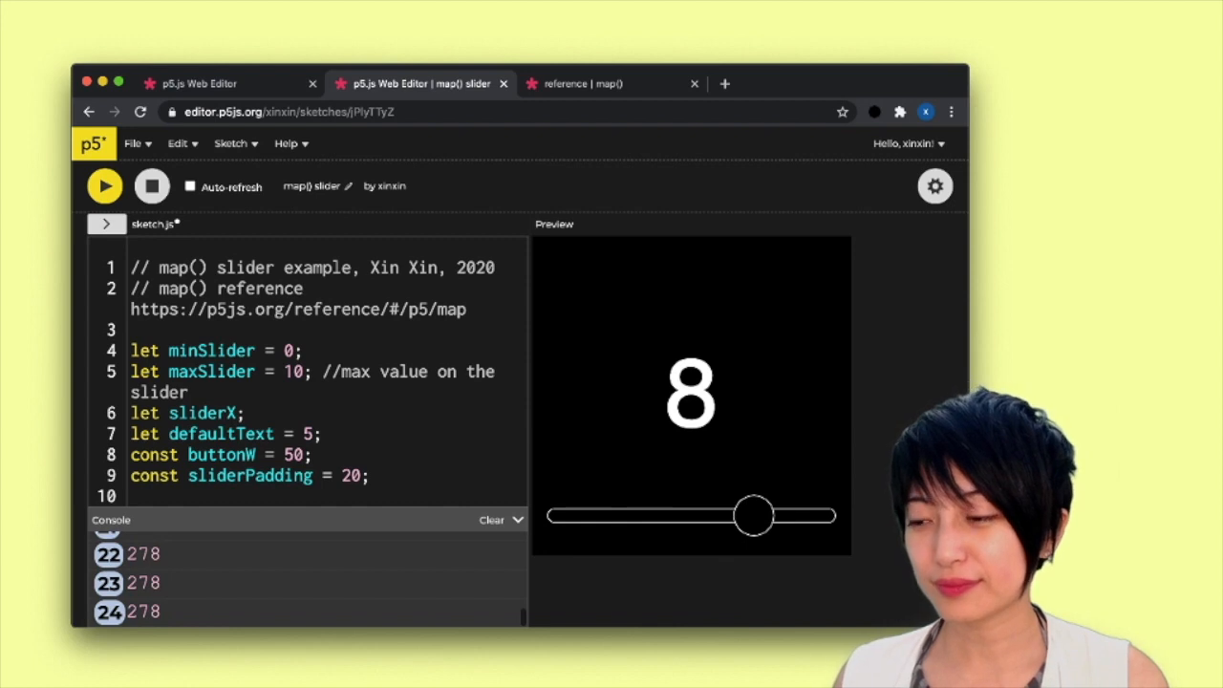
left_click_drag(755, 515, 706, 515)
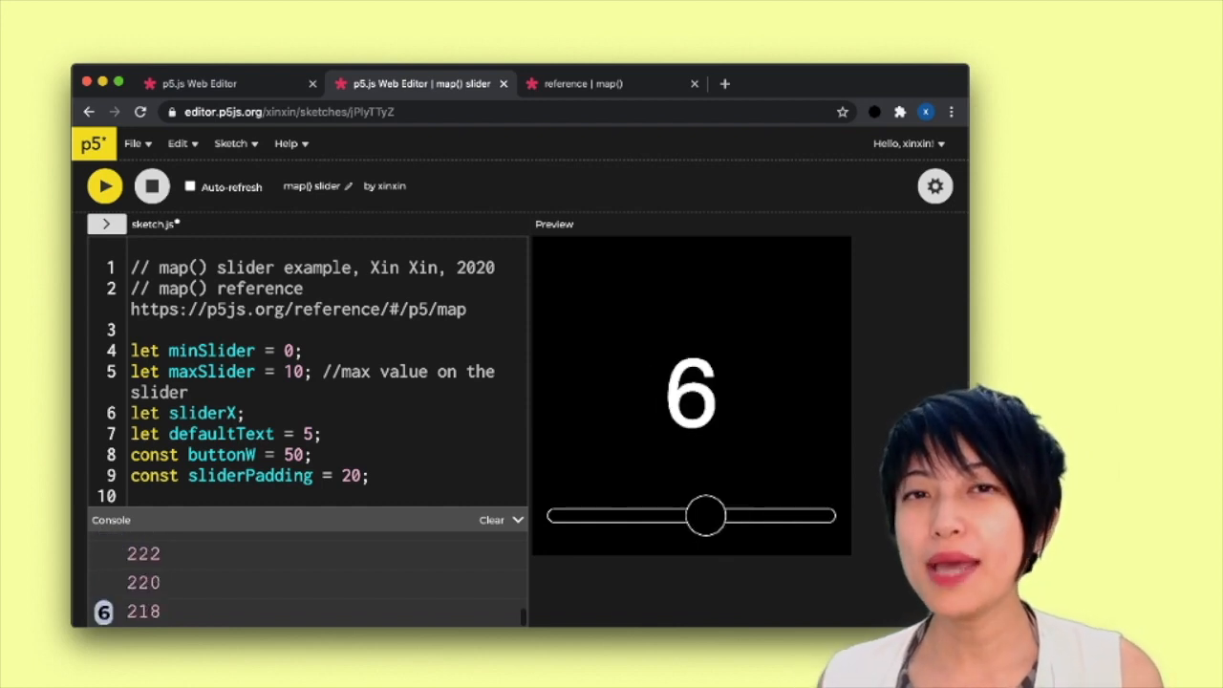
left_click_drag(708, 516, 684, 516)
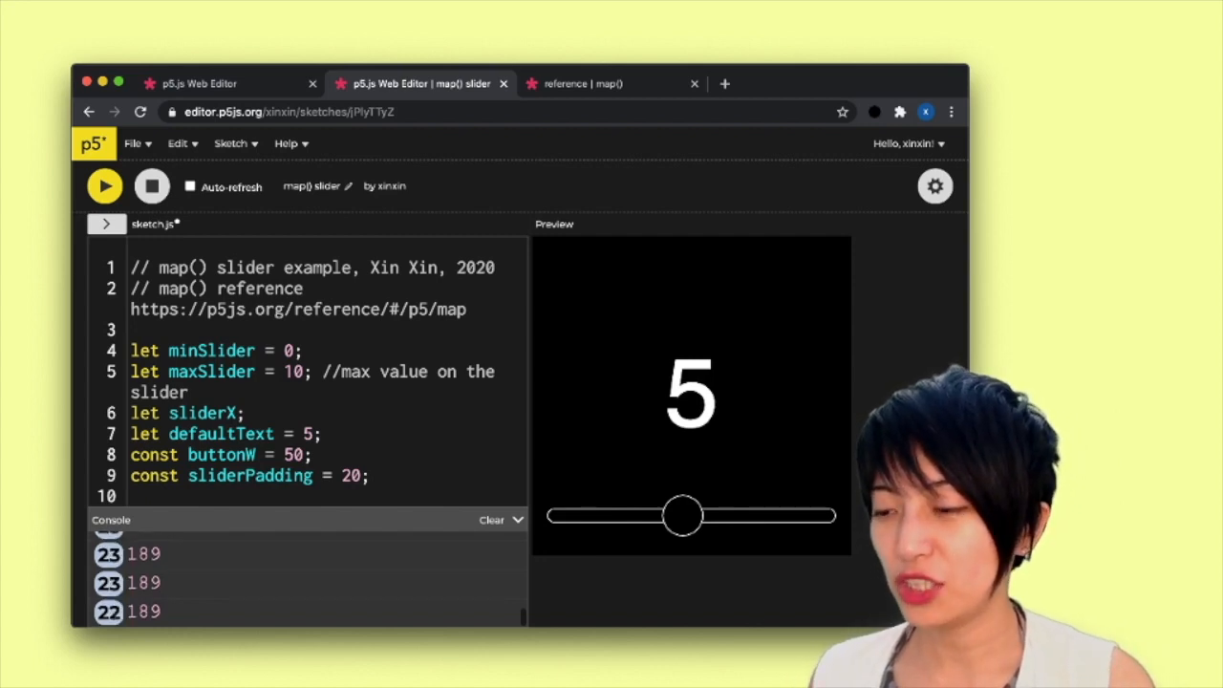
left_click(583, 83)
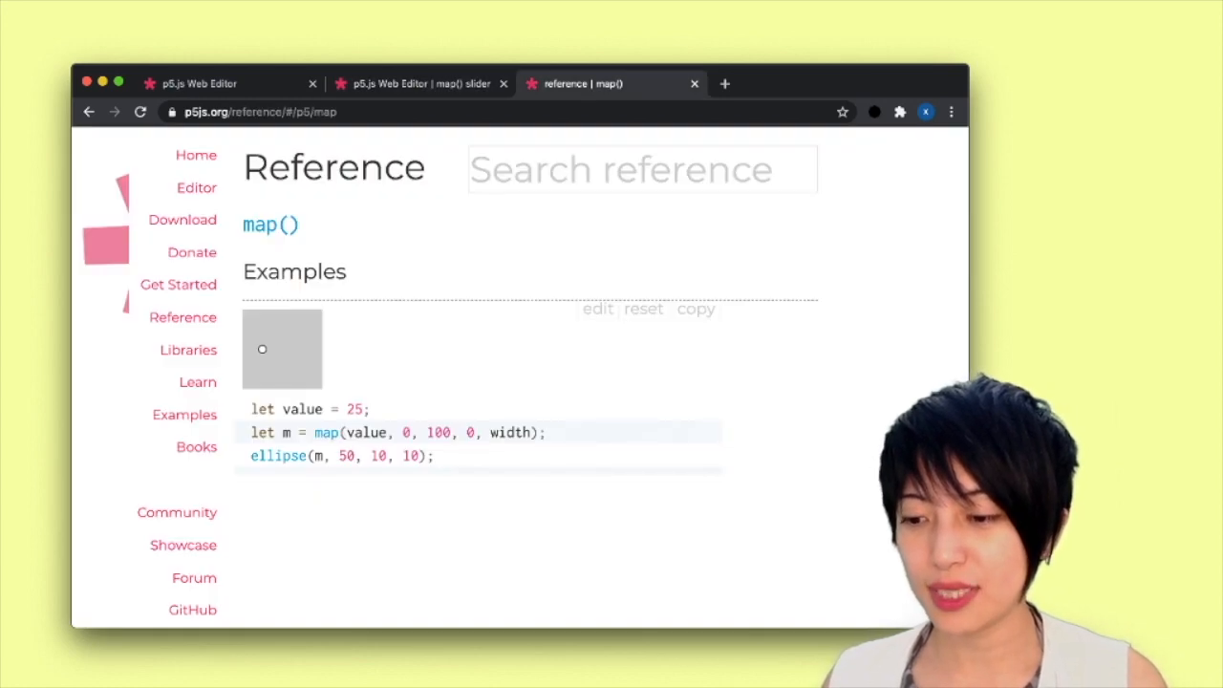
Scroll the map() reference past the examples to the Syntax and Parameters sections.
scroll("down", 3)
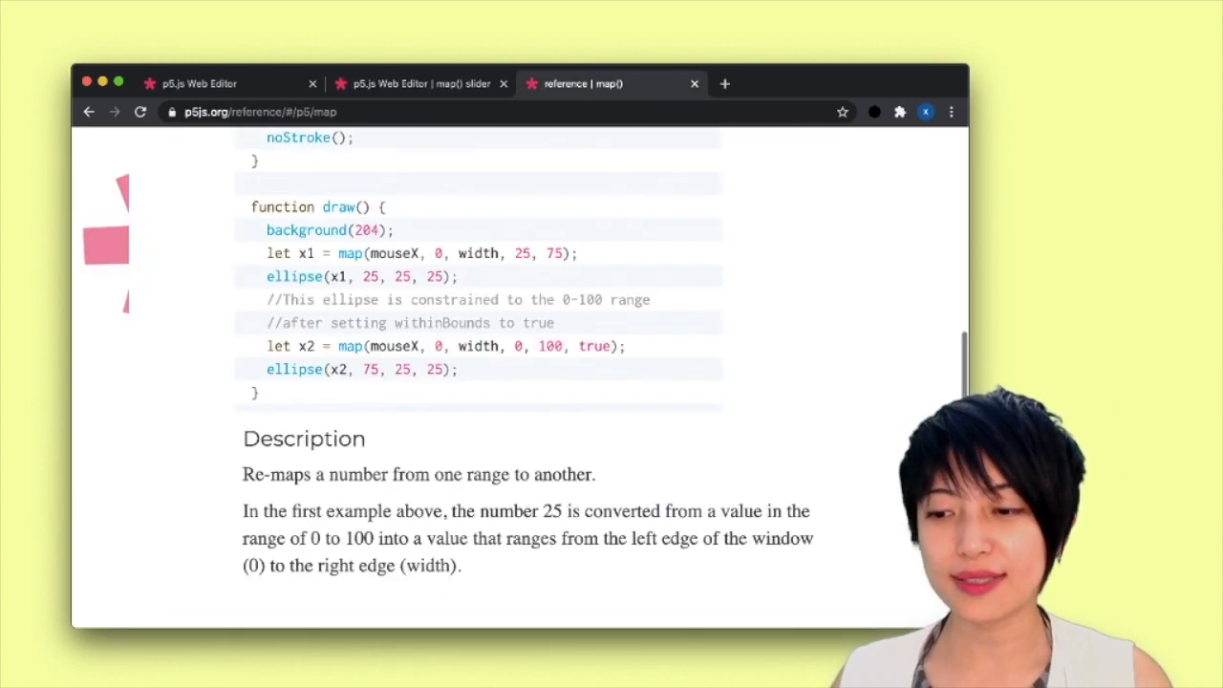
scroll("down", 3)
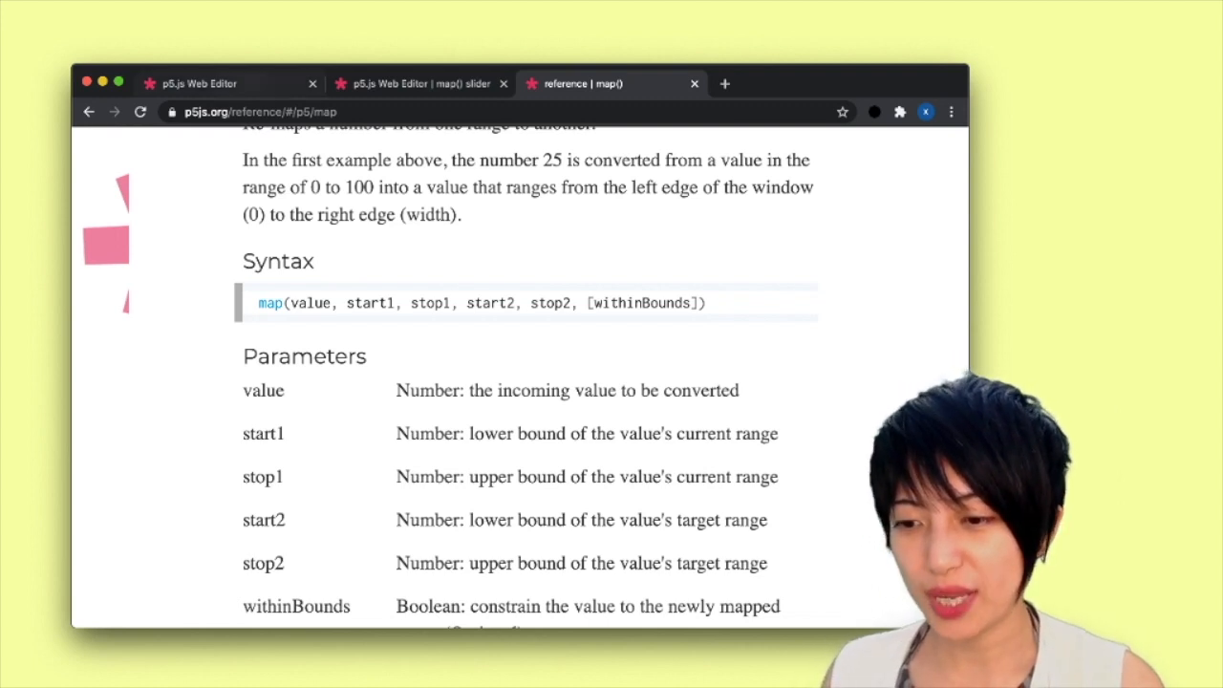
Back in the editor, create a new sketch with only default setup() and draw() code.
left_click(201, 84)
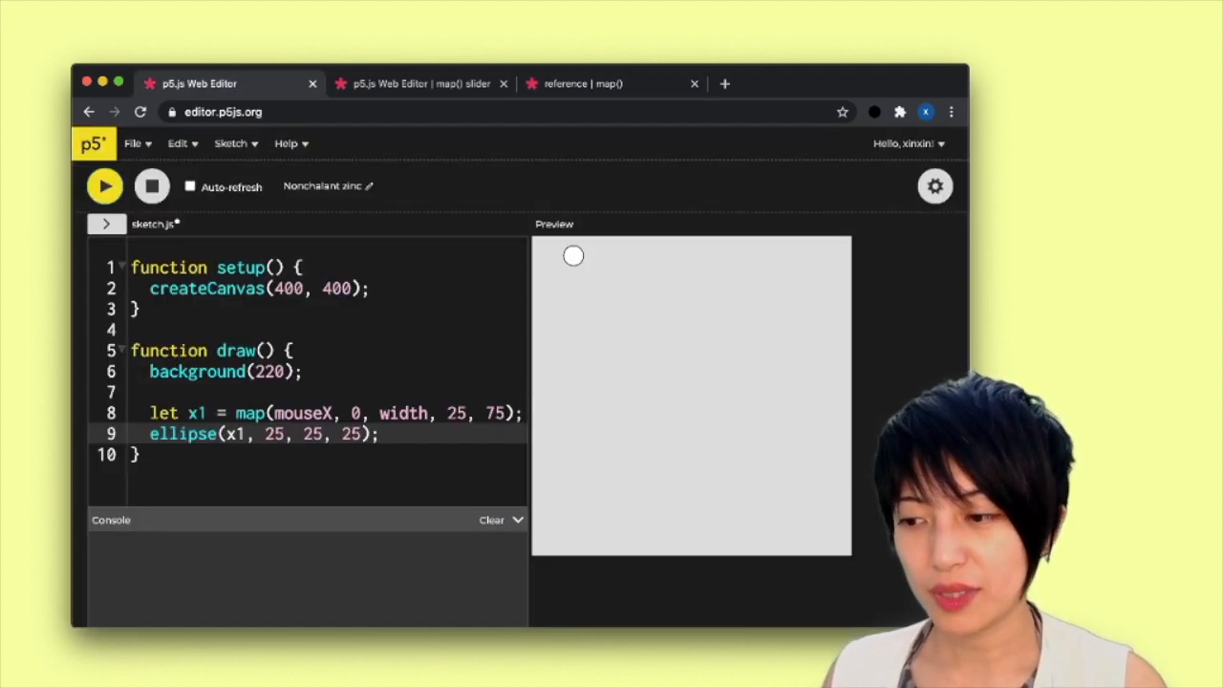
left_click(132, 143)
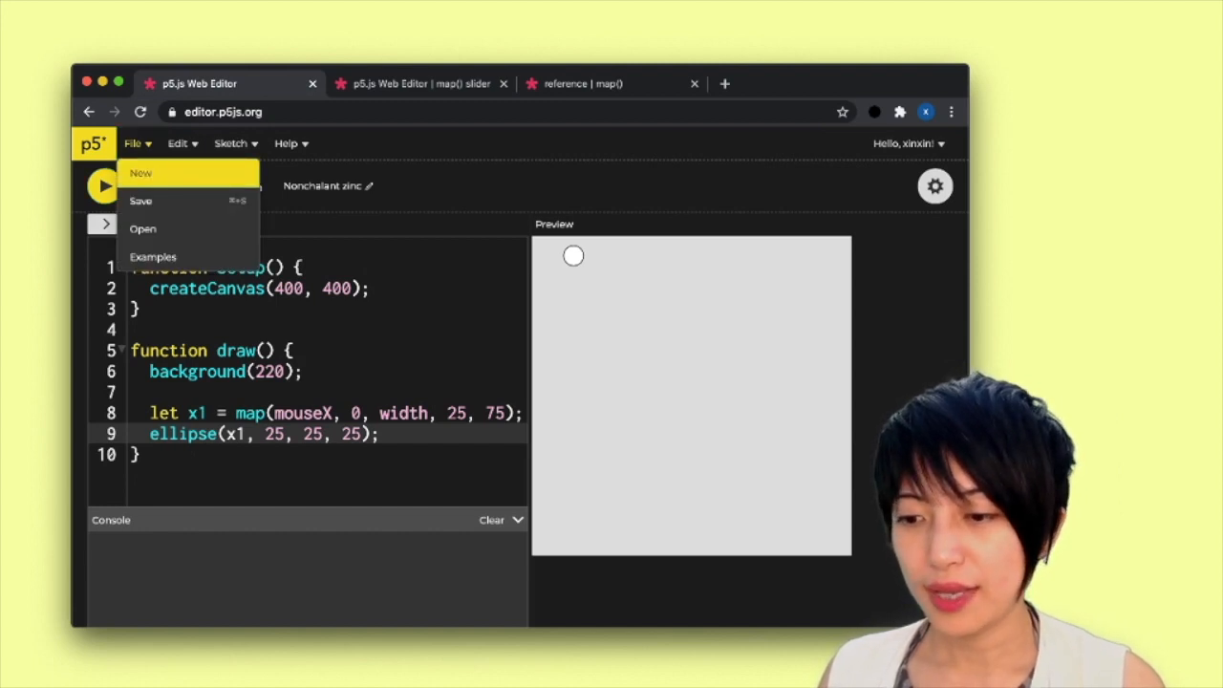
left_click(141, 173)
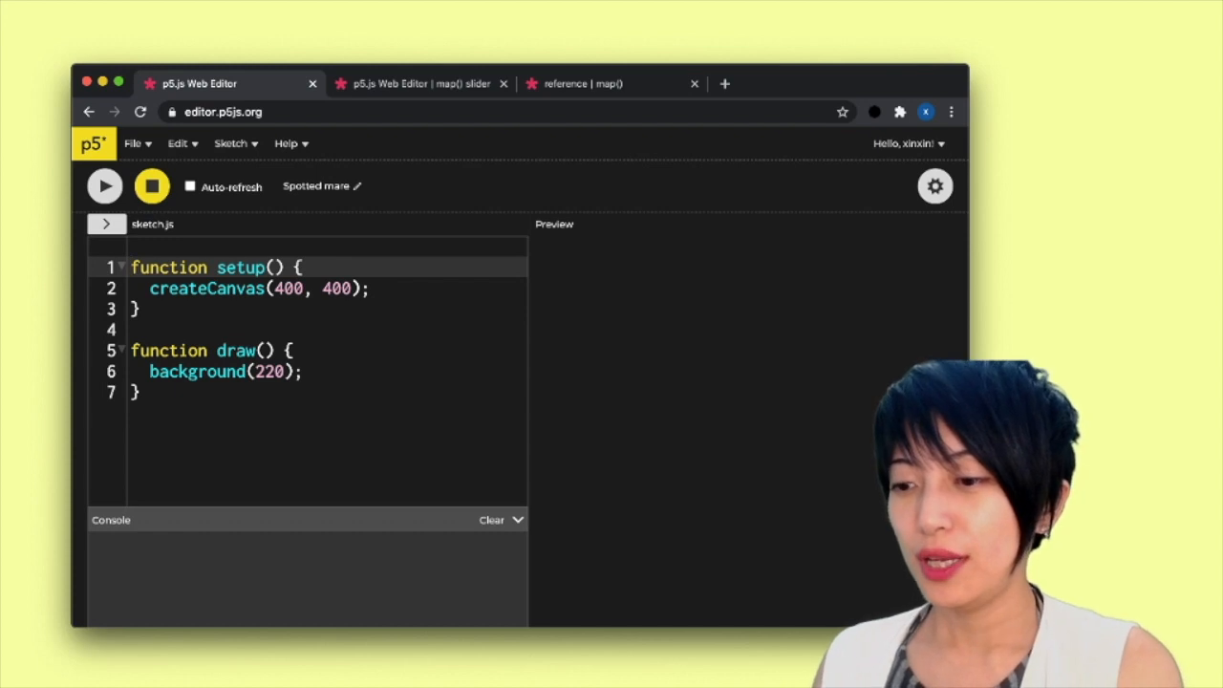
Declare global variables minHours = 0 and maxHours = 24 above setup().
key("Enter")
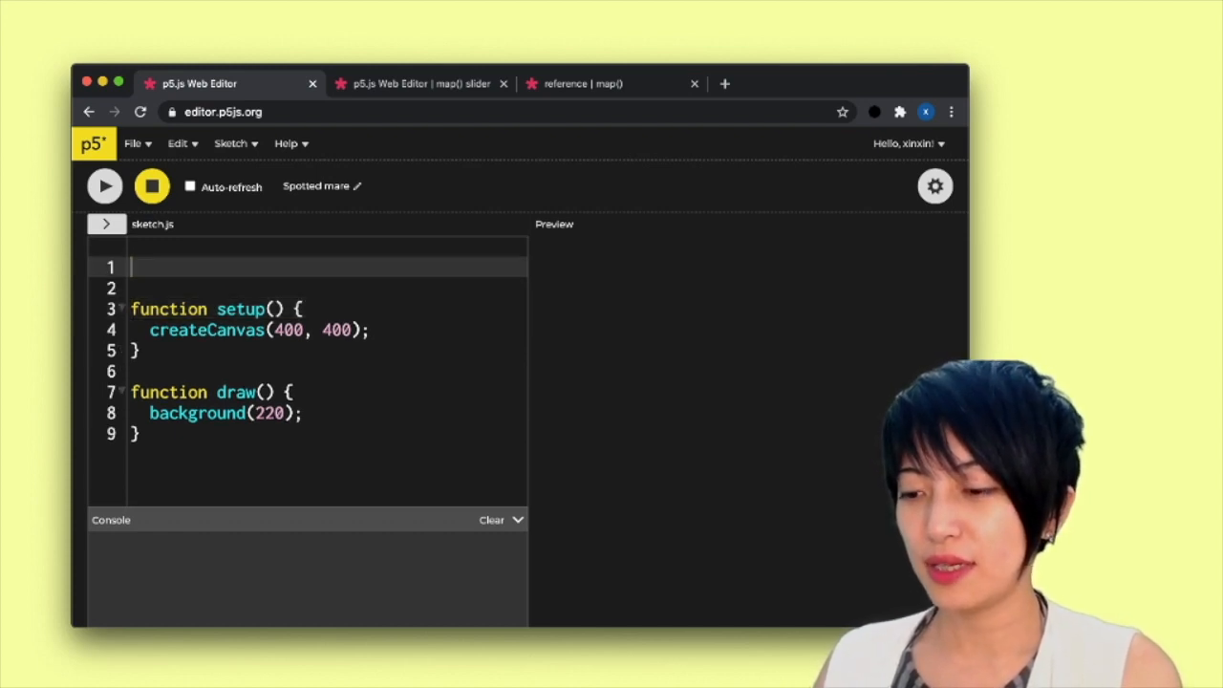
type("let min")
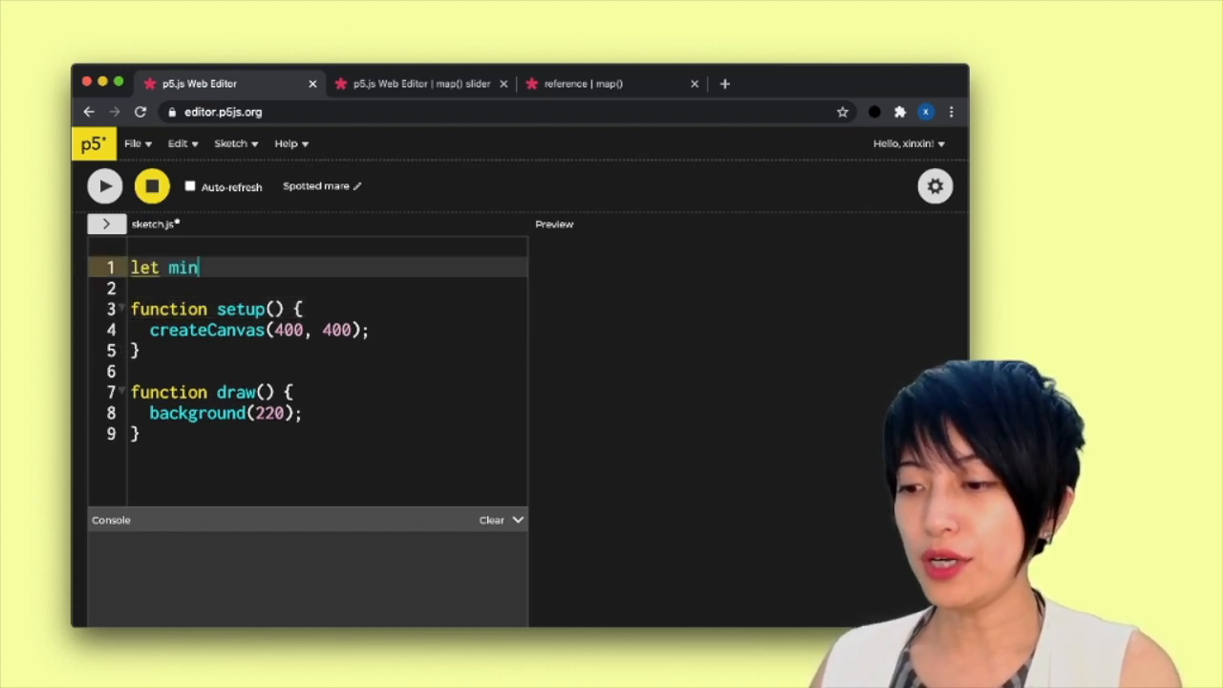
type("Hours =")
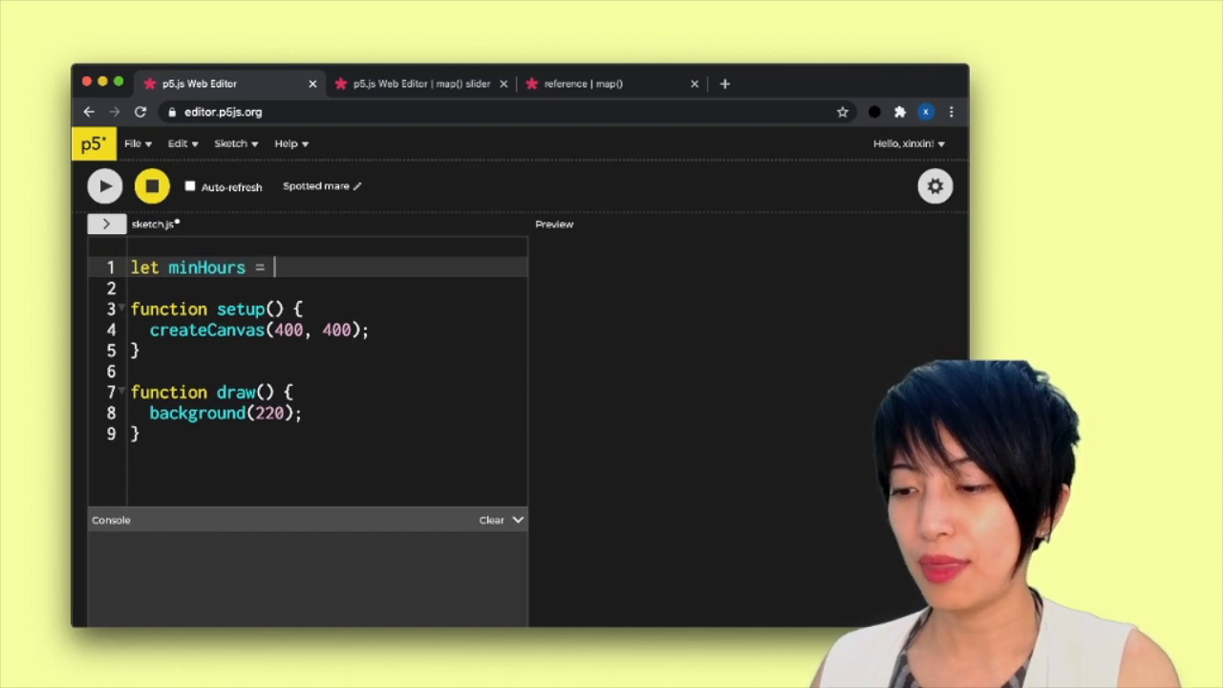
type("0;")
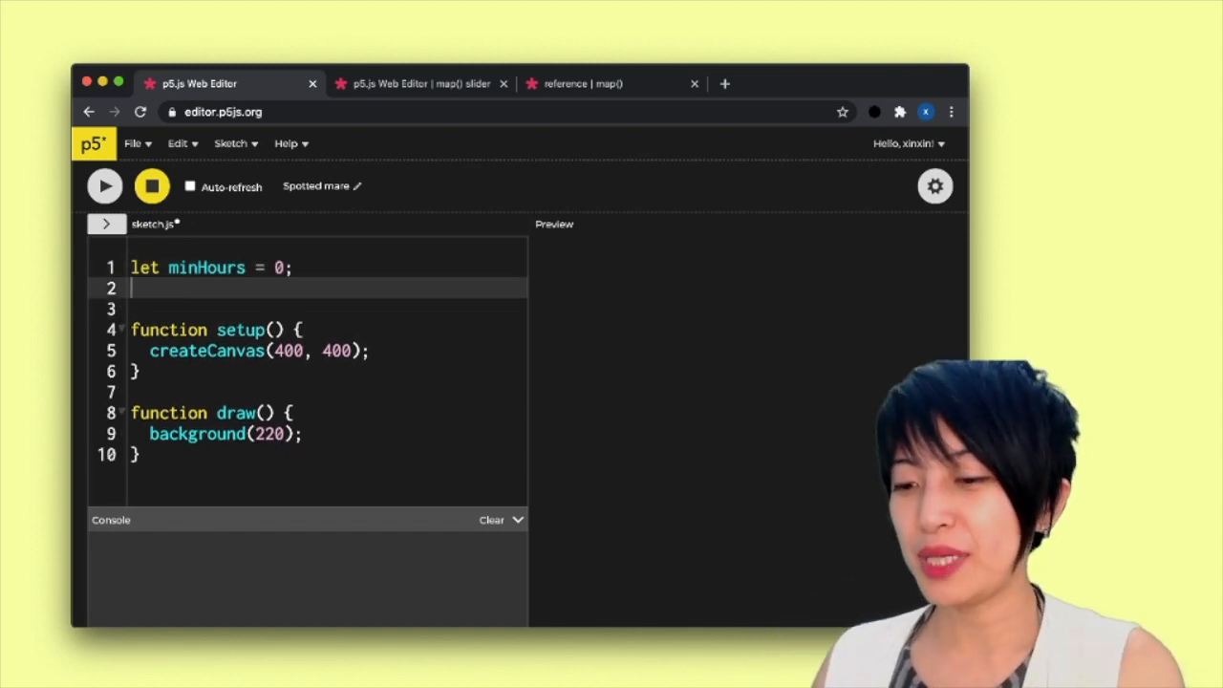
type("let")
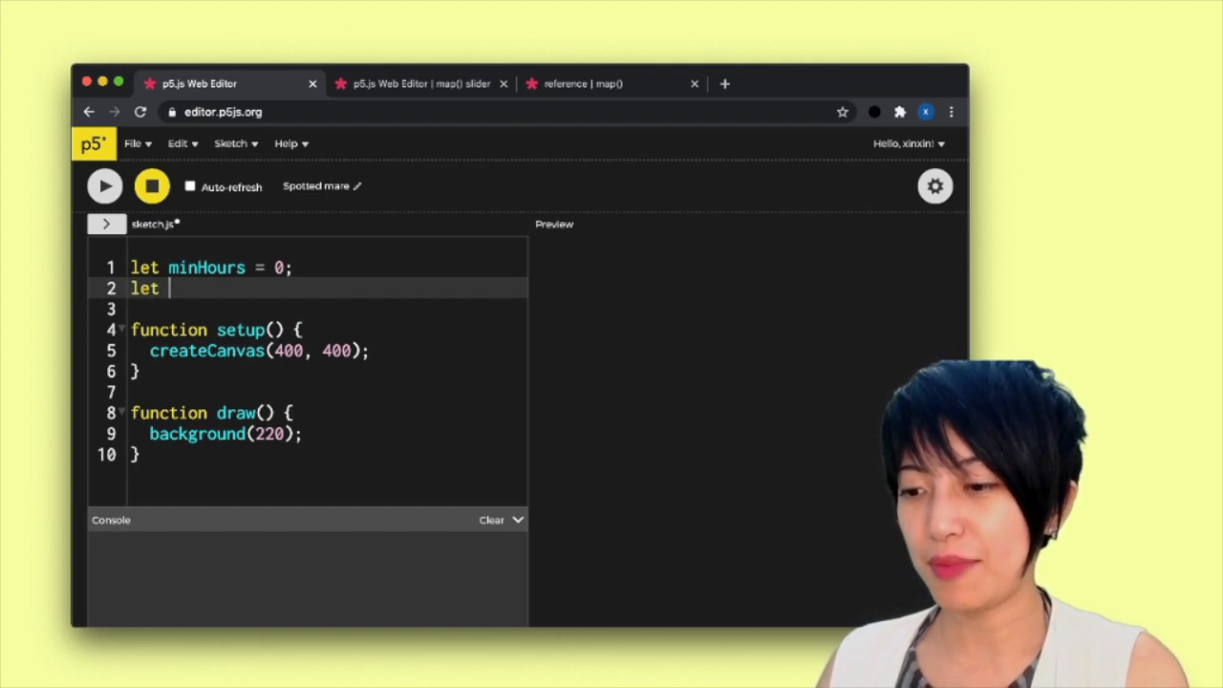
type("max")
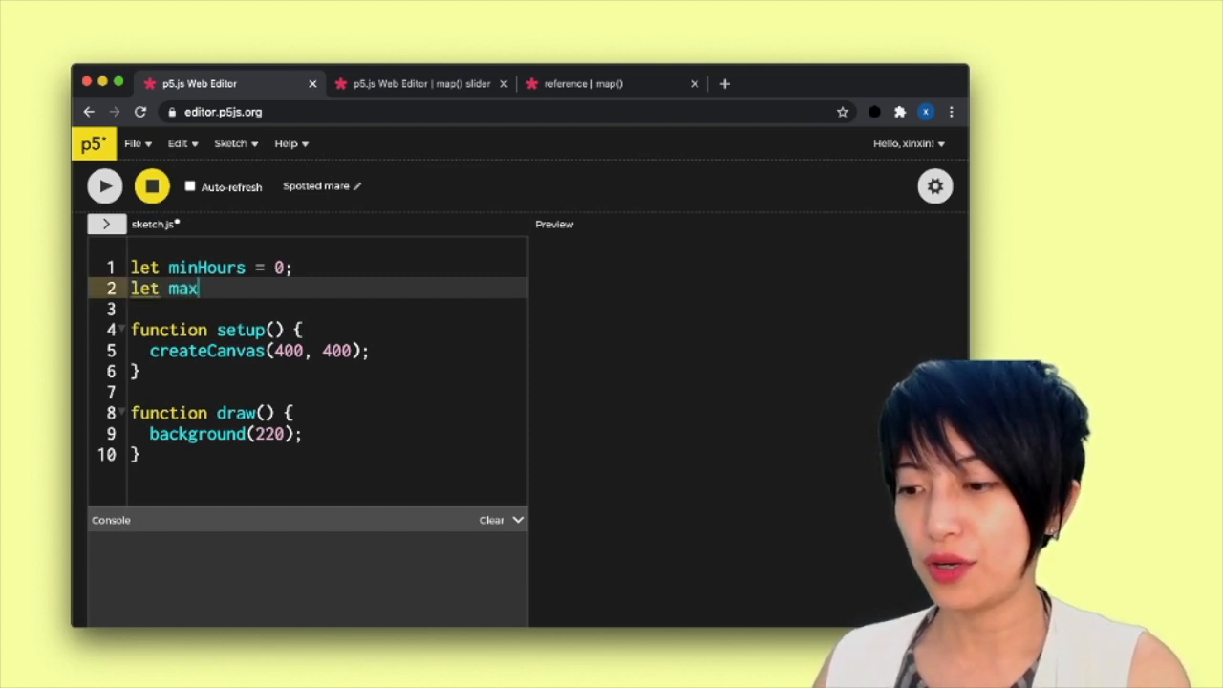
type("Hoours")
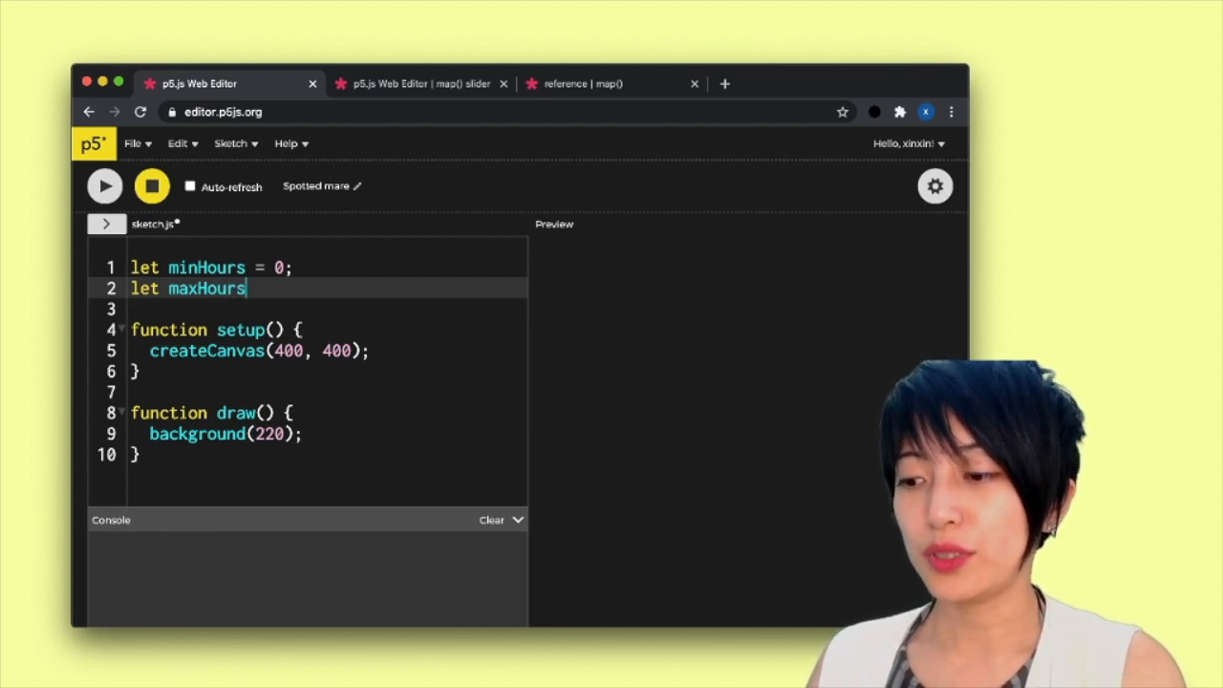
type("= 24;")
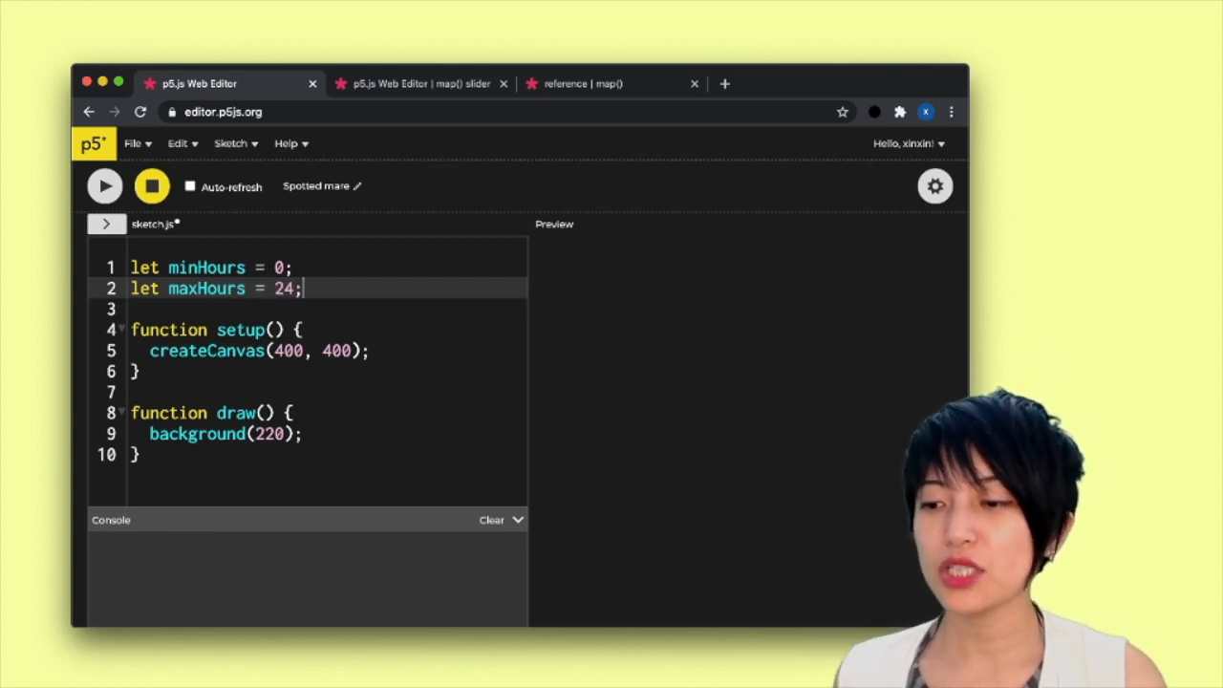
Declare minMinutes = 0 and maxMinutes = 1440 below the hour variables.
key("Enter")
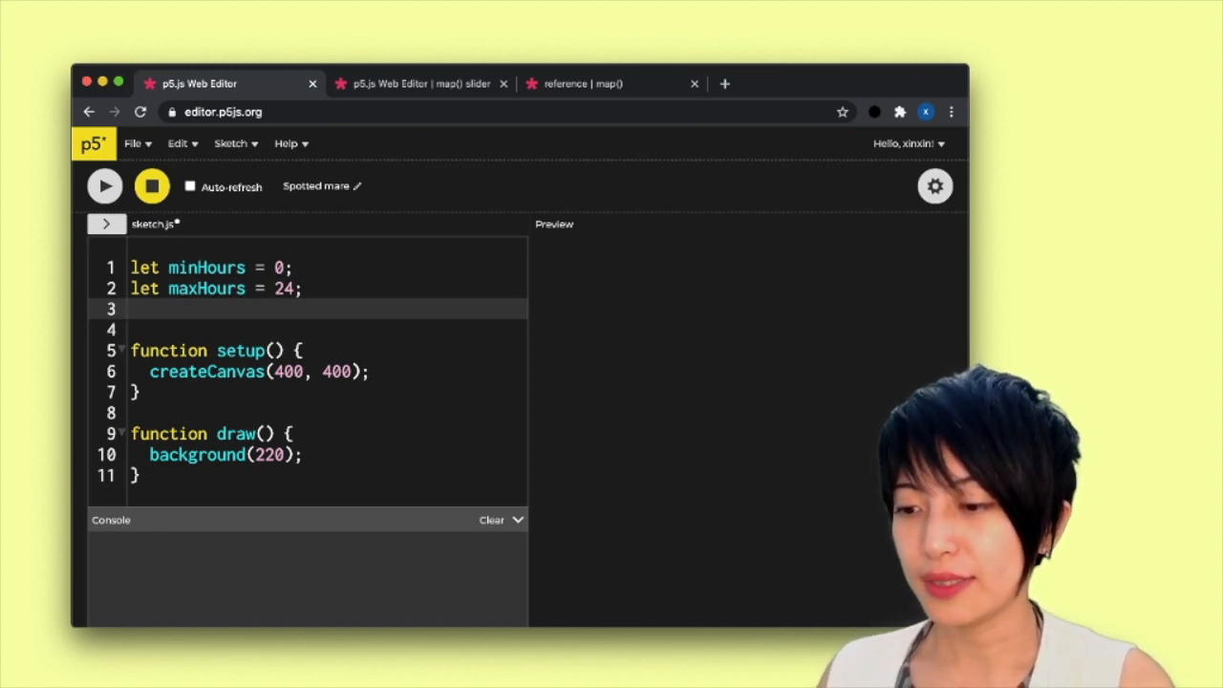
type("let")
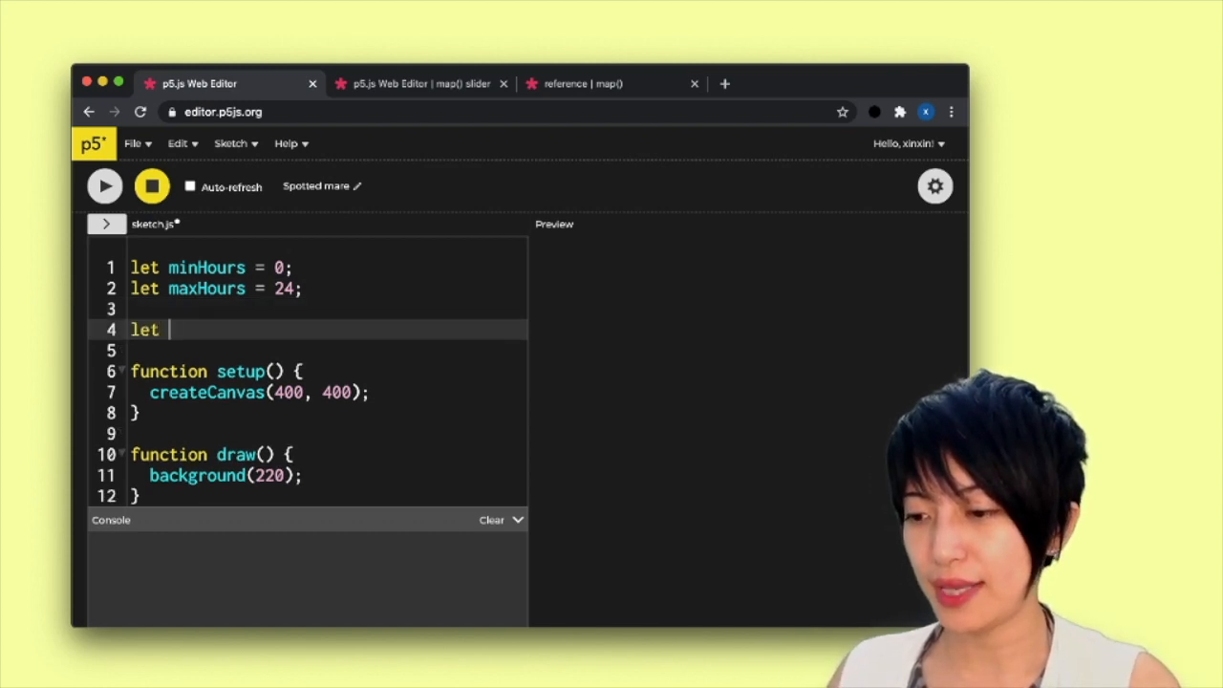
type("min")
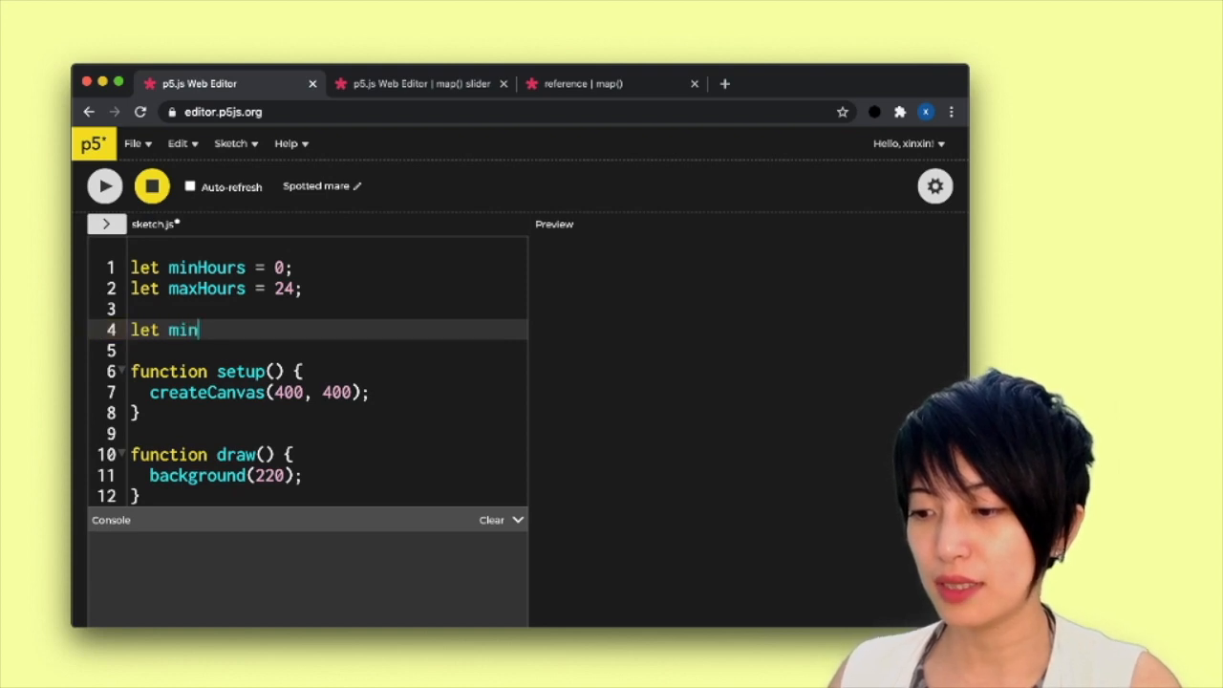
type("Minutes =")
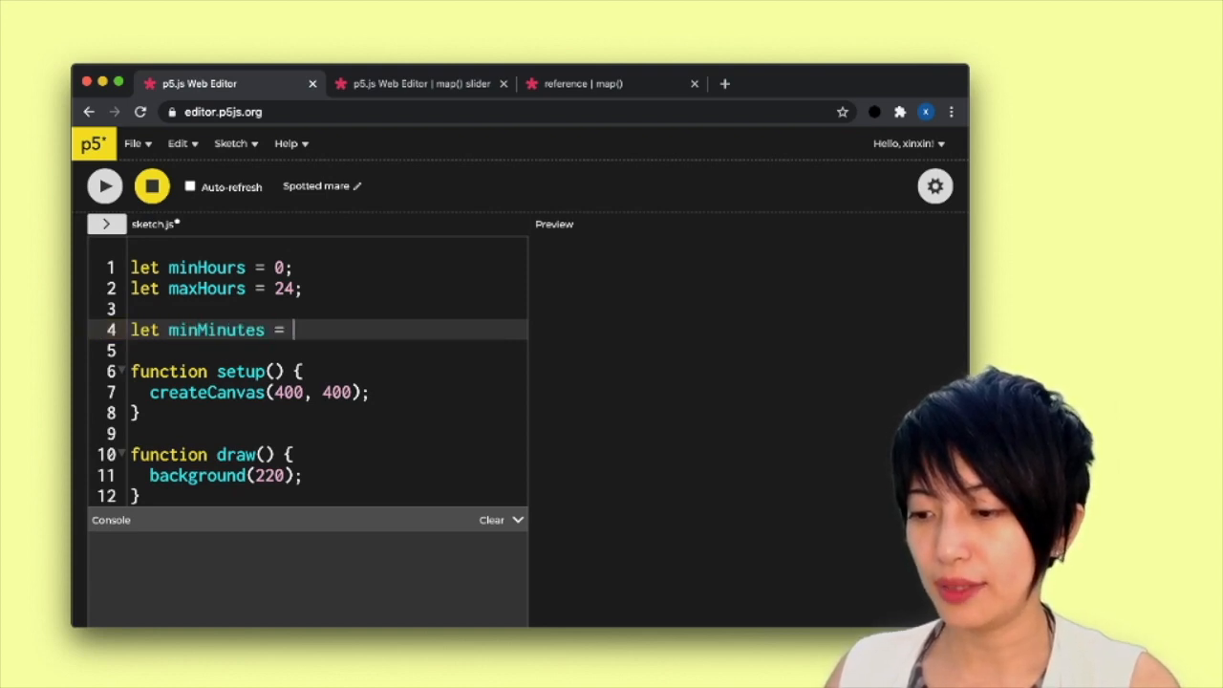
type("0;")
left_click(326, 351)
type("let minMinutes")
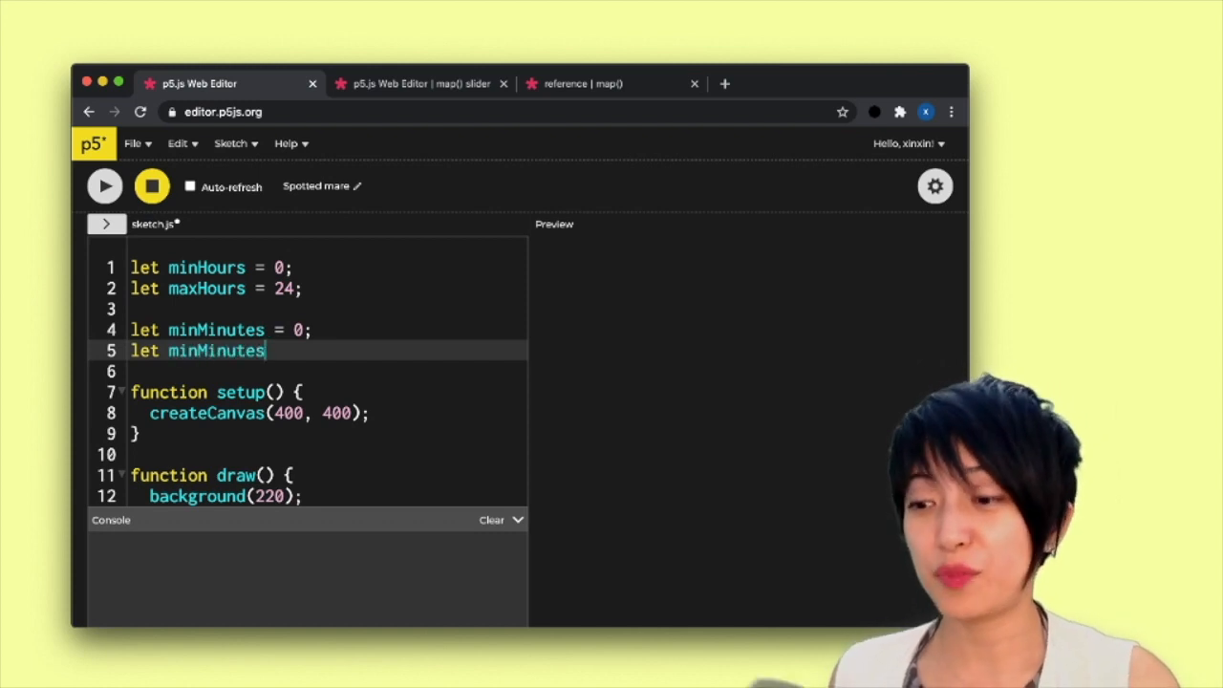
type("=")
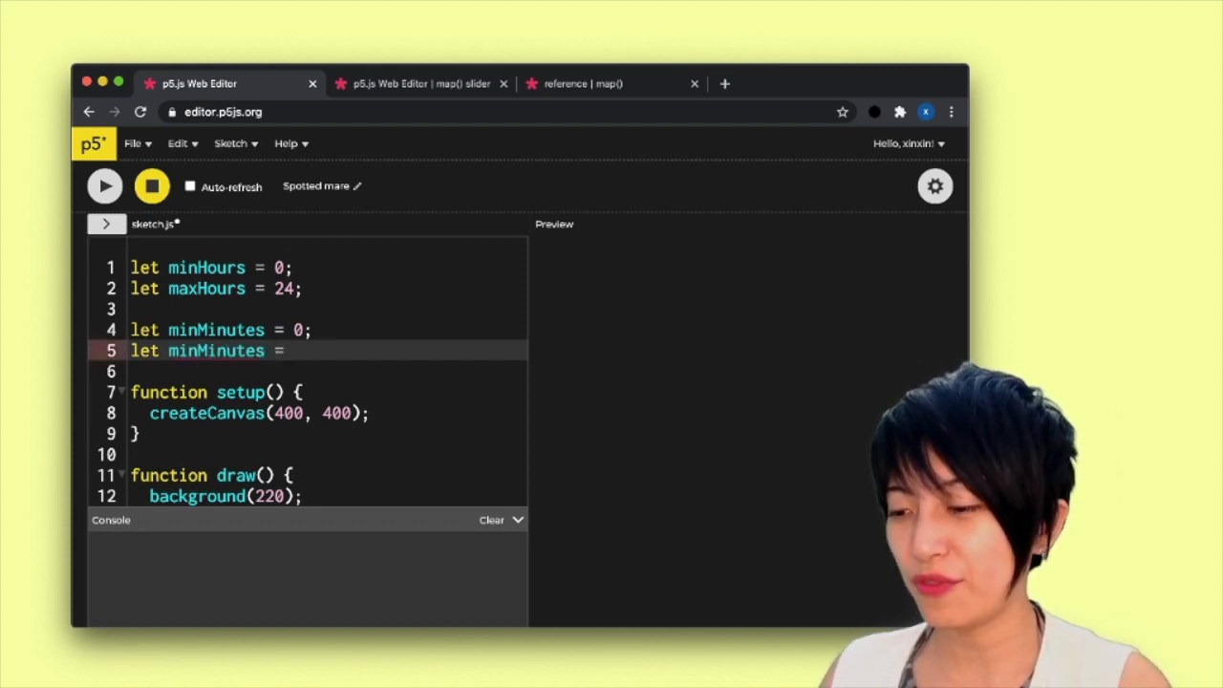
type("144")
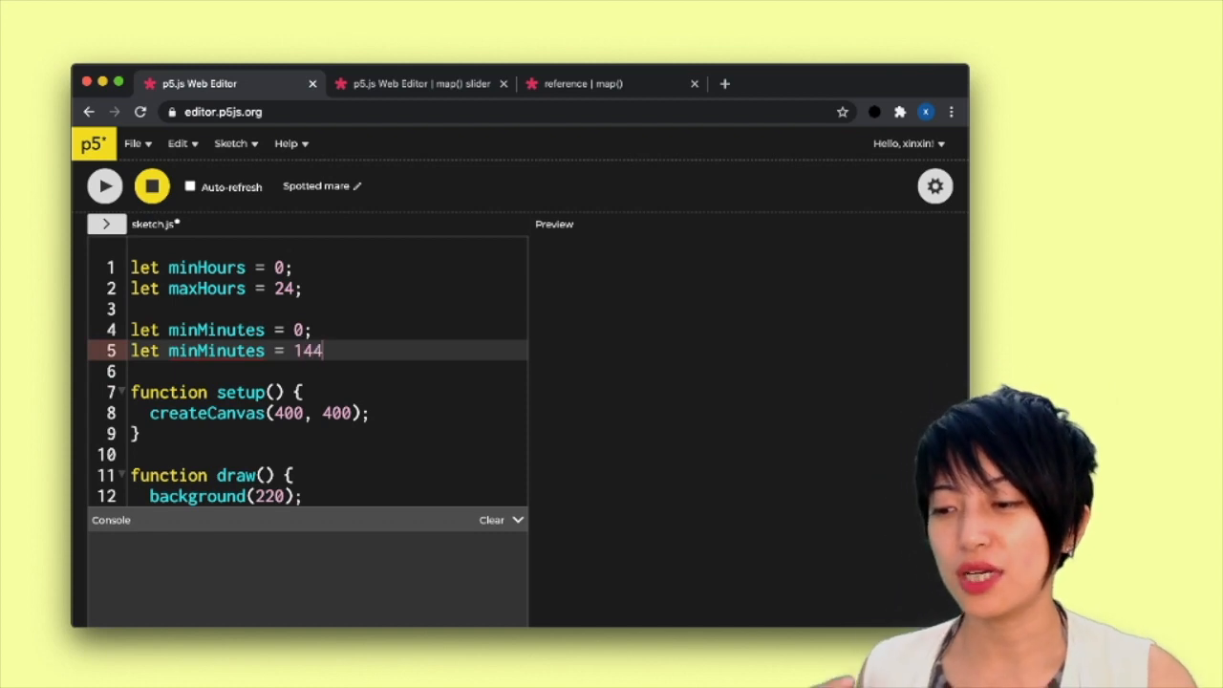
type("0;")
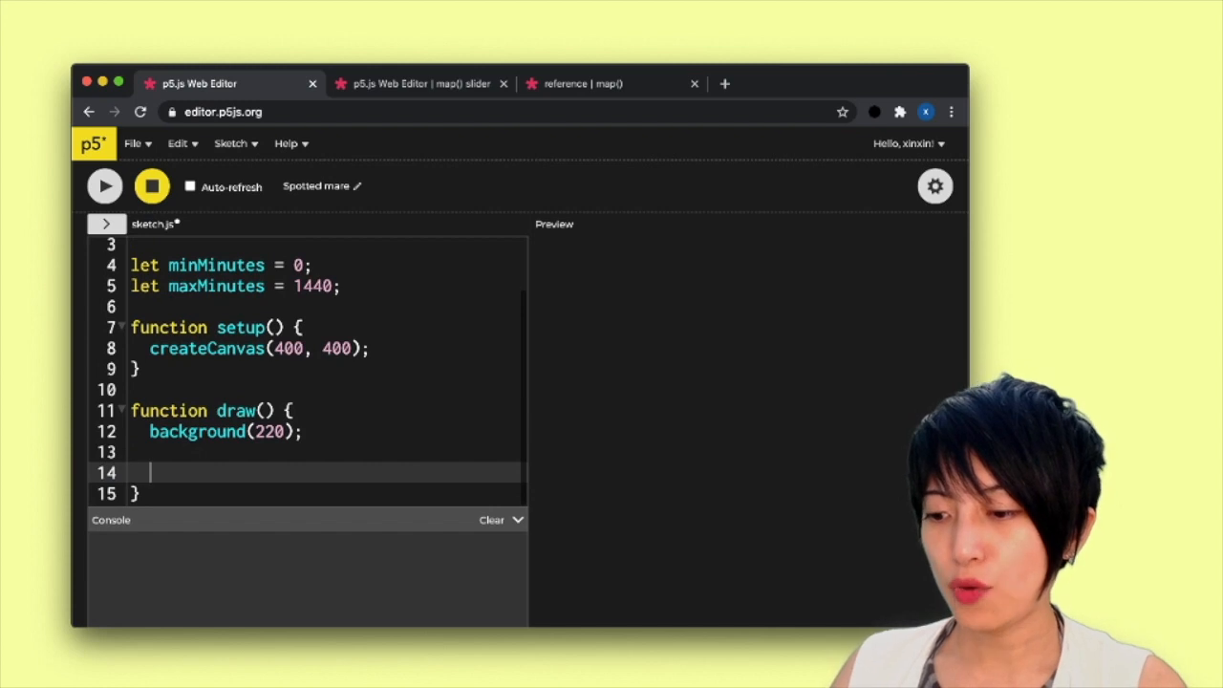
Add let hourToMinute = map(5, minHours, maxHours, minMinutes, maxMinutes) inside draw().
type("let hourT")
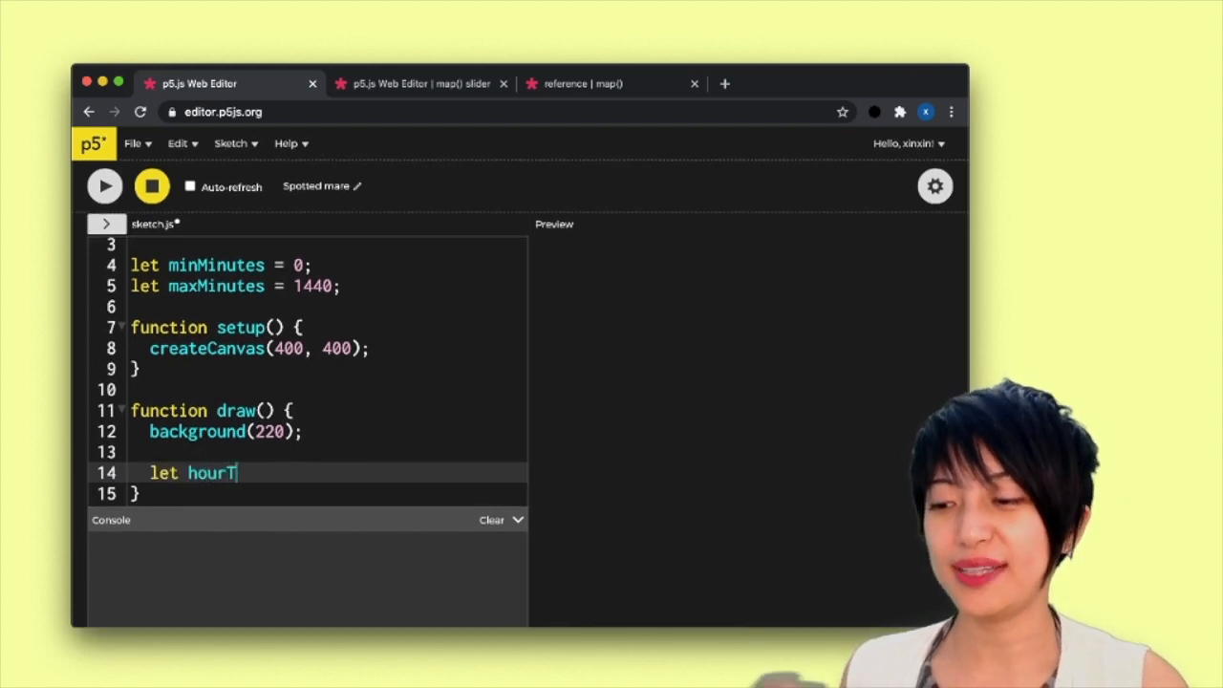
type("oMinute")
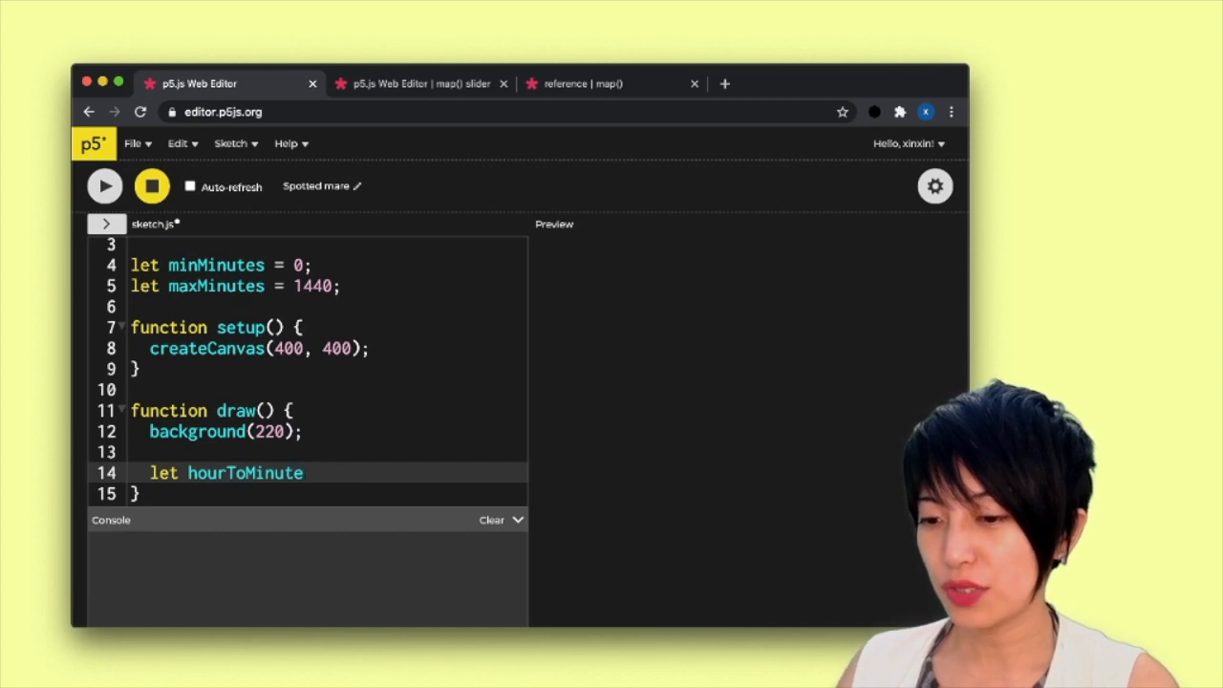
type("=")
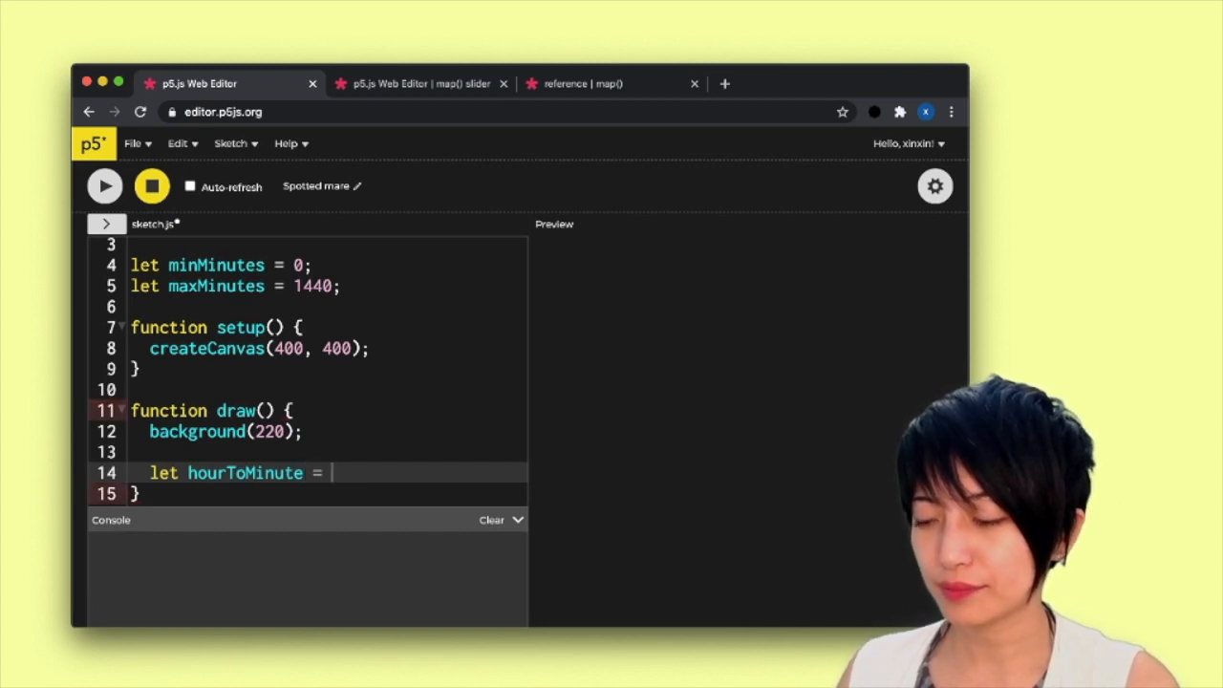
type("map();")
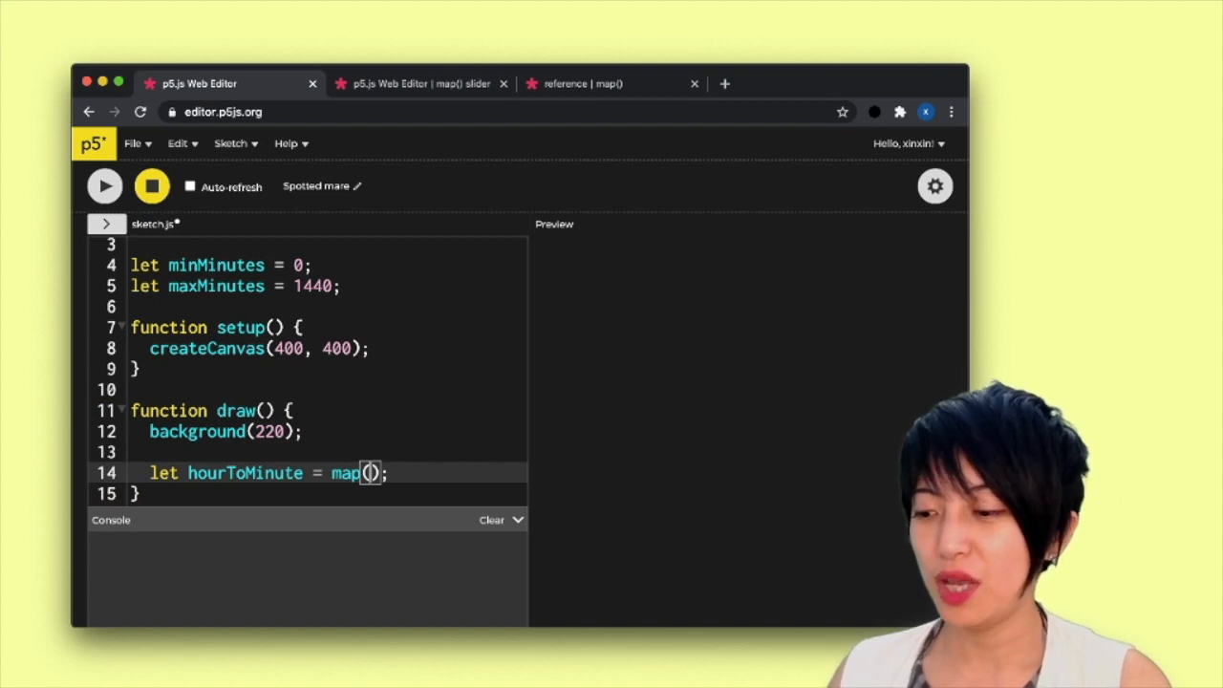
type(",")
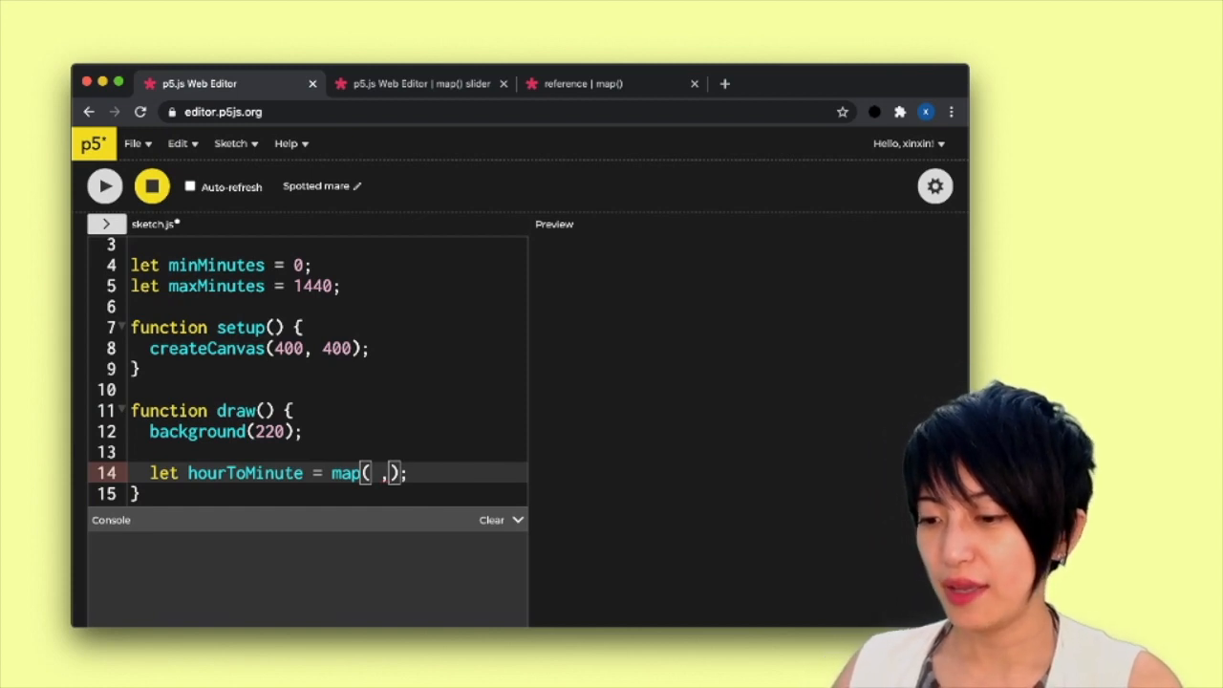
type("mi")
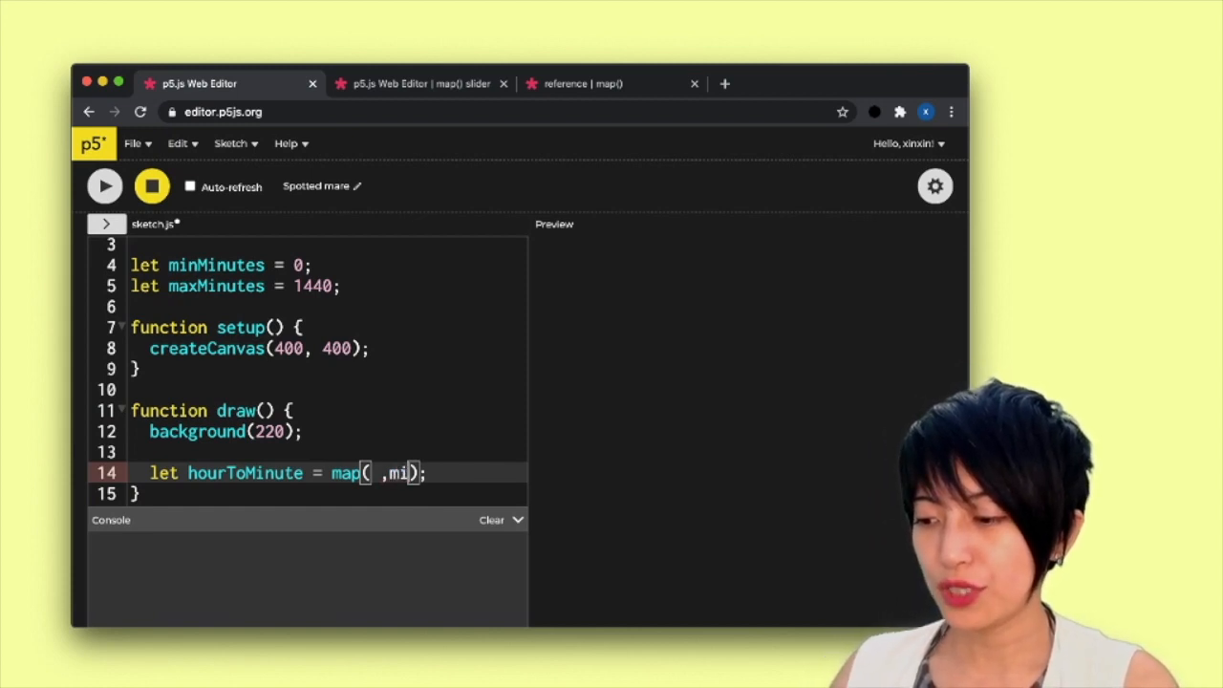
type("nHours,")
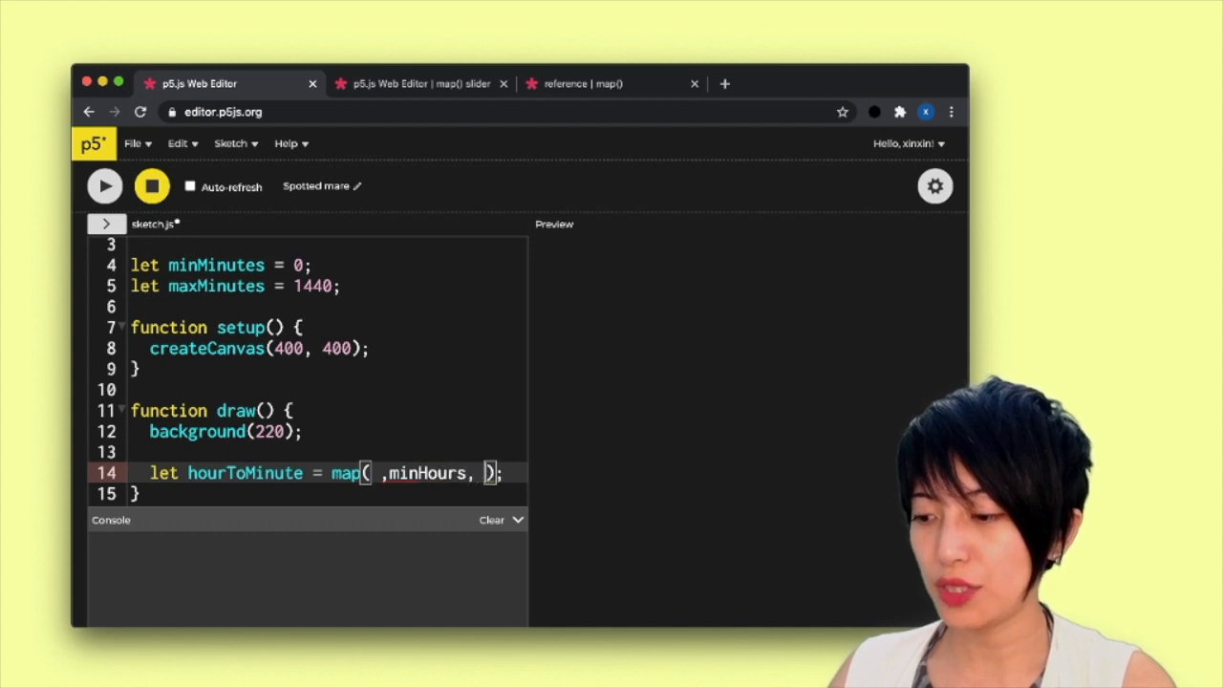
type("maxHours,")
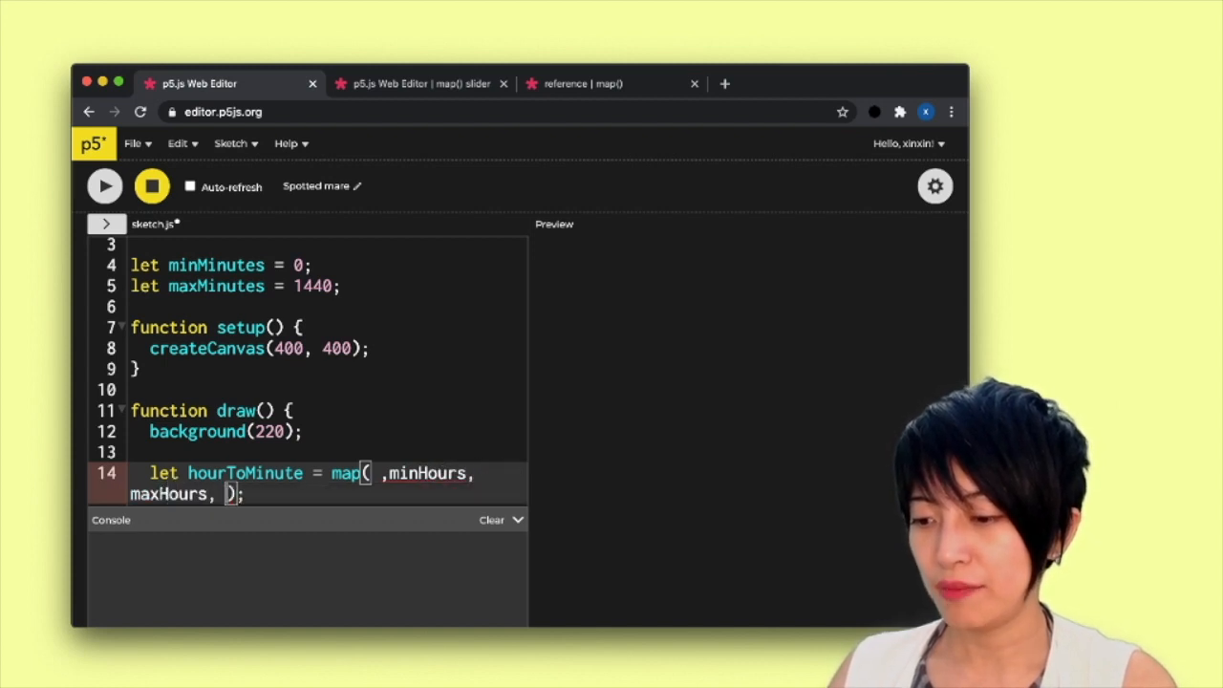
type("minMinutes,")
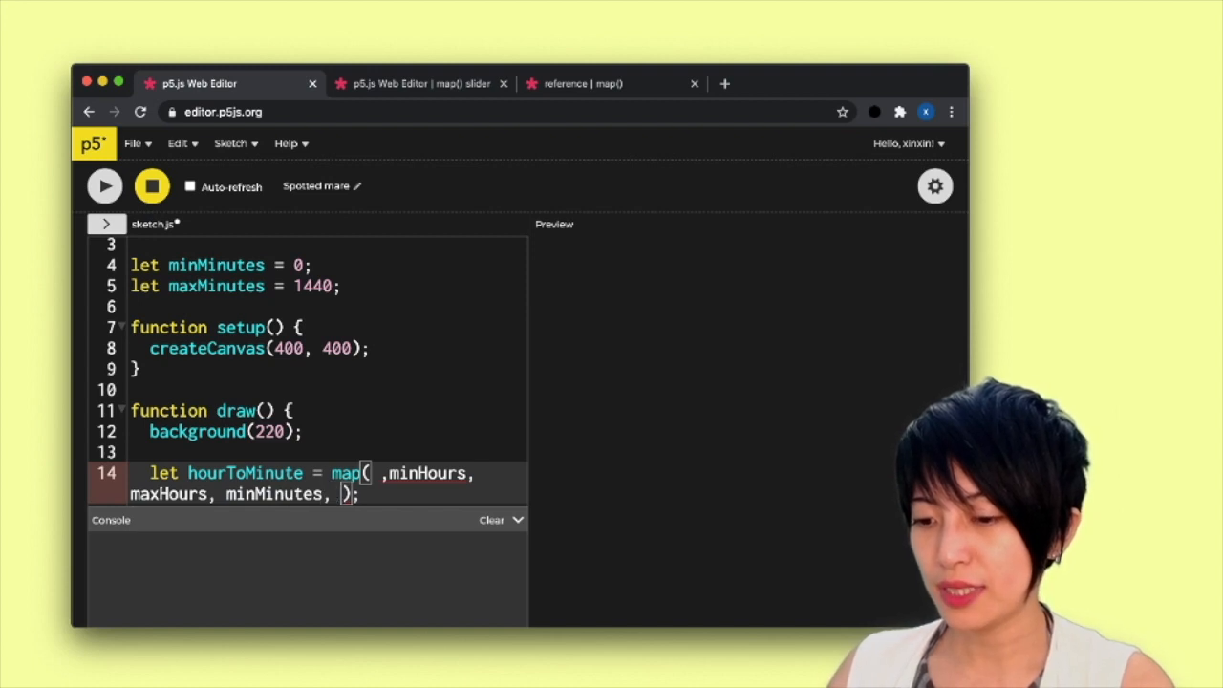
type("maxMin")
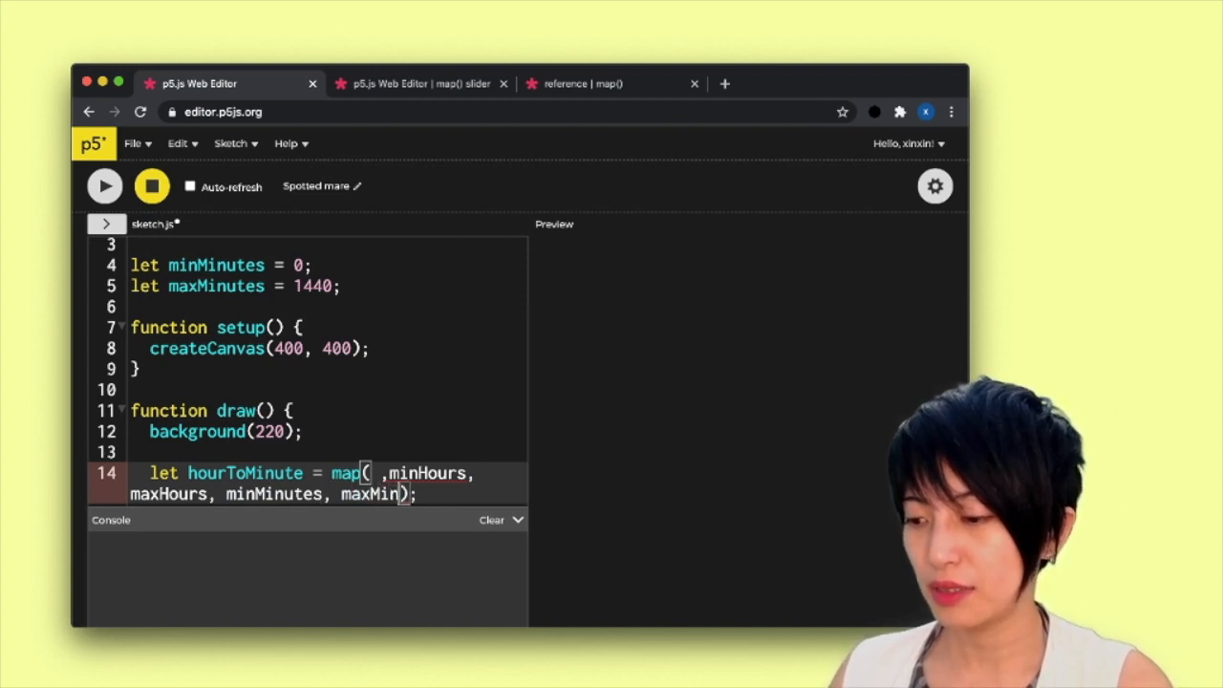
type("utes")
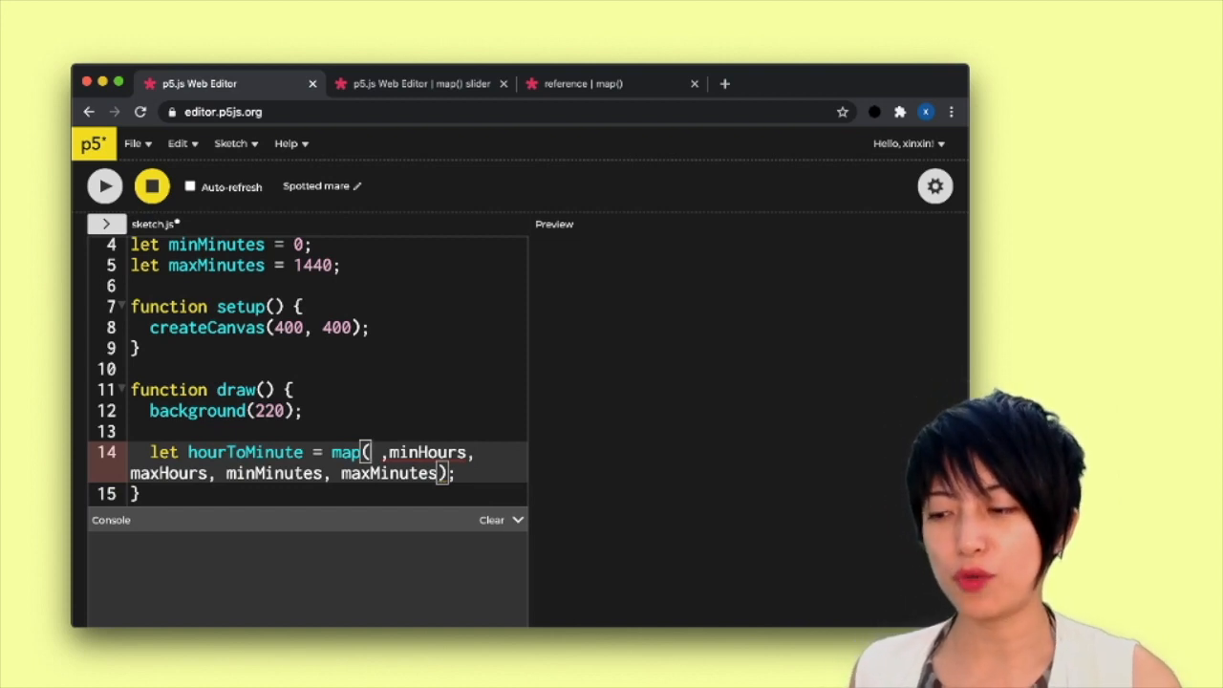
type("5")
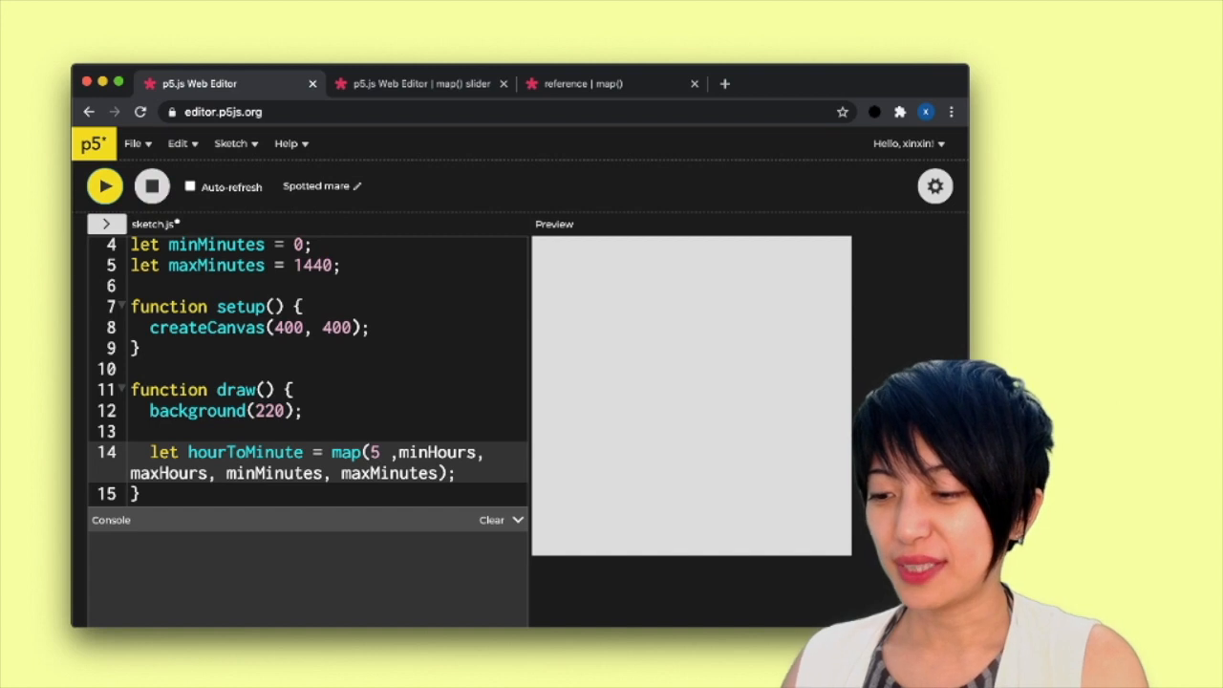
Add console.log(hourToMinute); below the map() line, printing 300.
type("co")
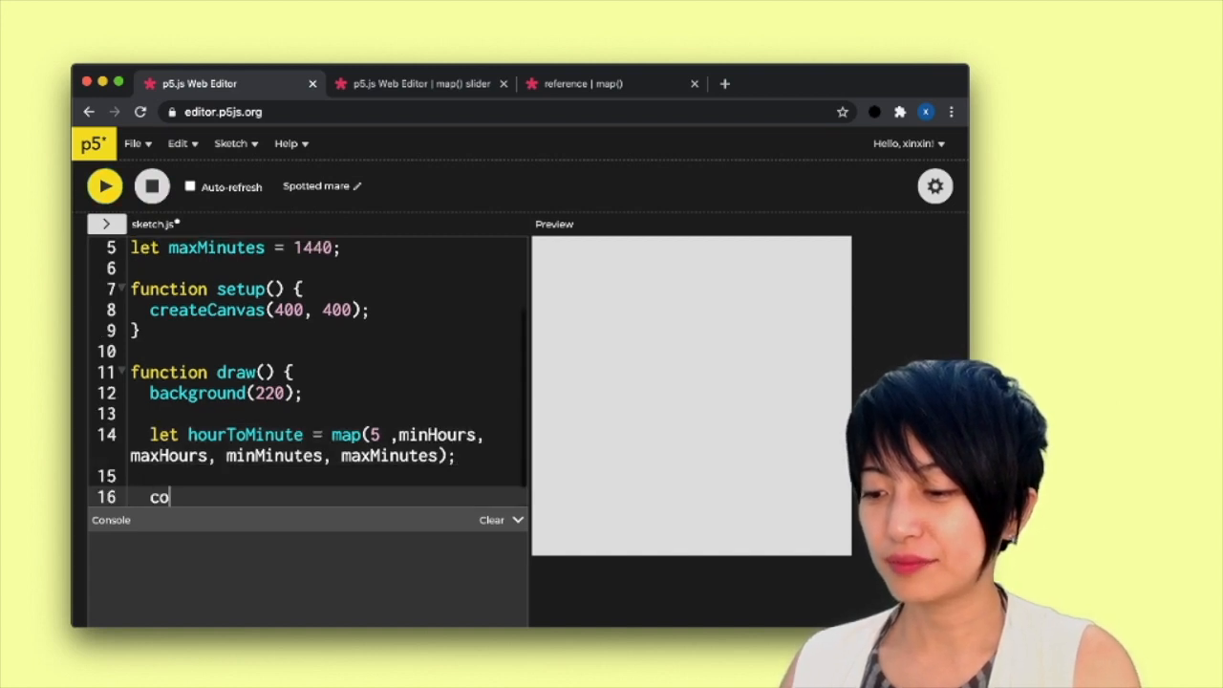
type("nso")
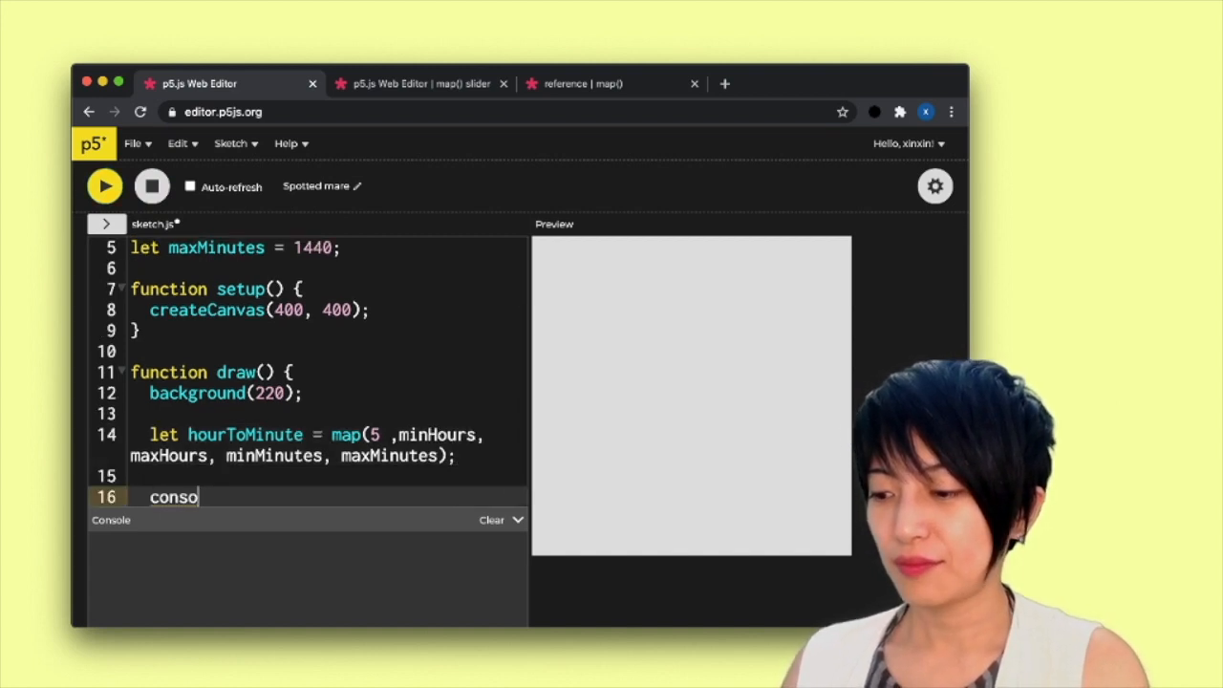
type("le.log(")
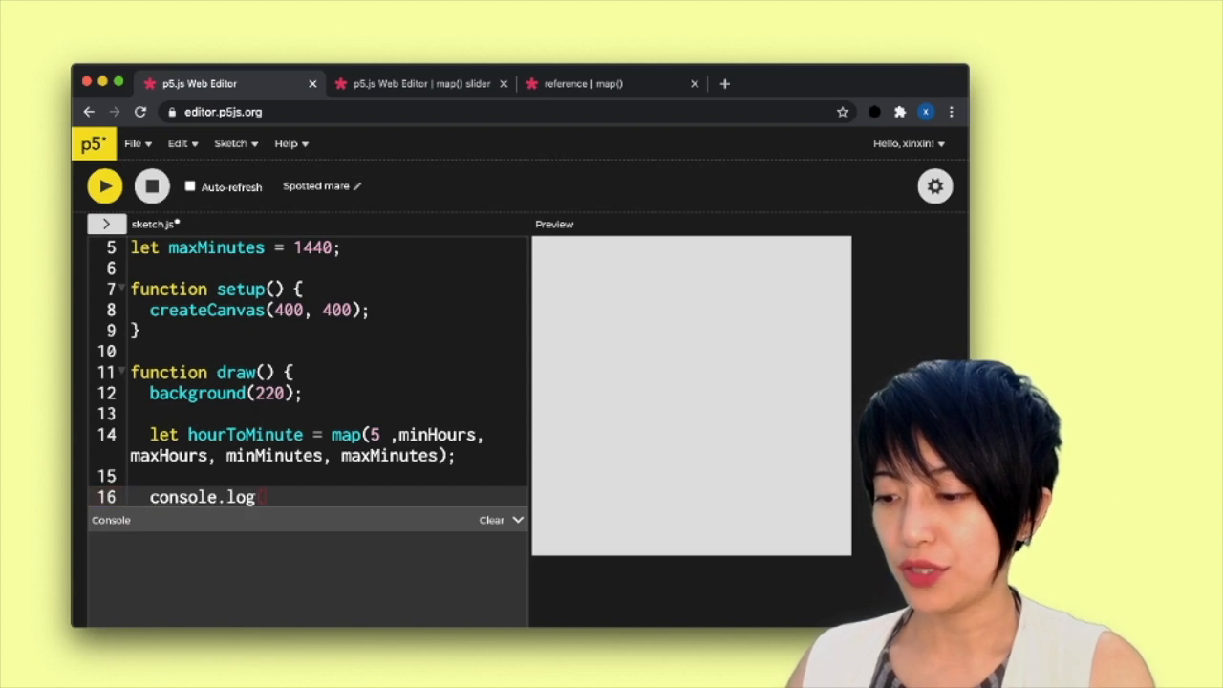
type("(hourTom")
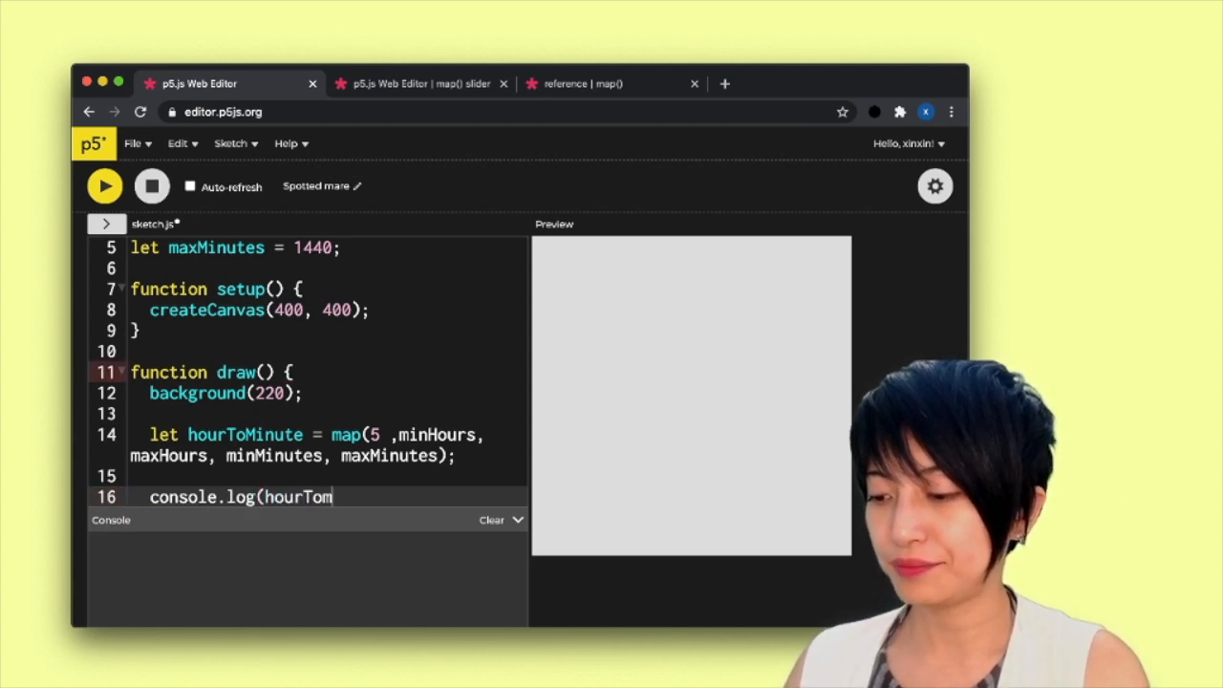
type("inute);")
type("let")
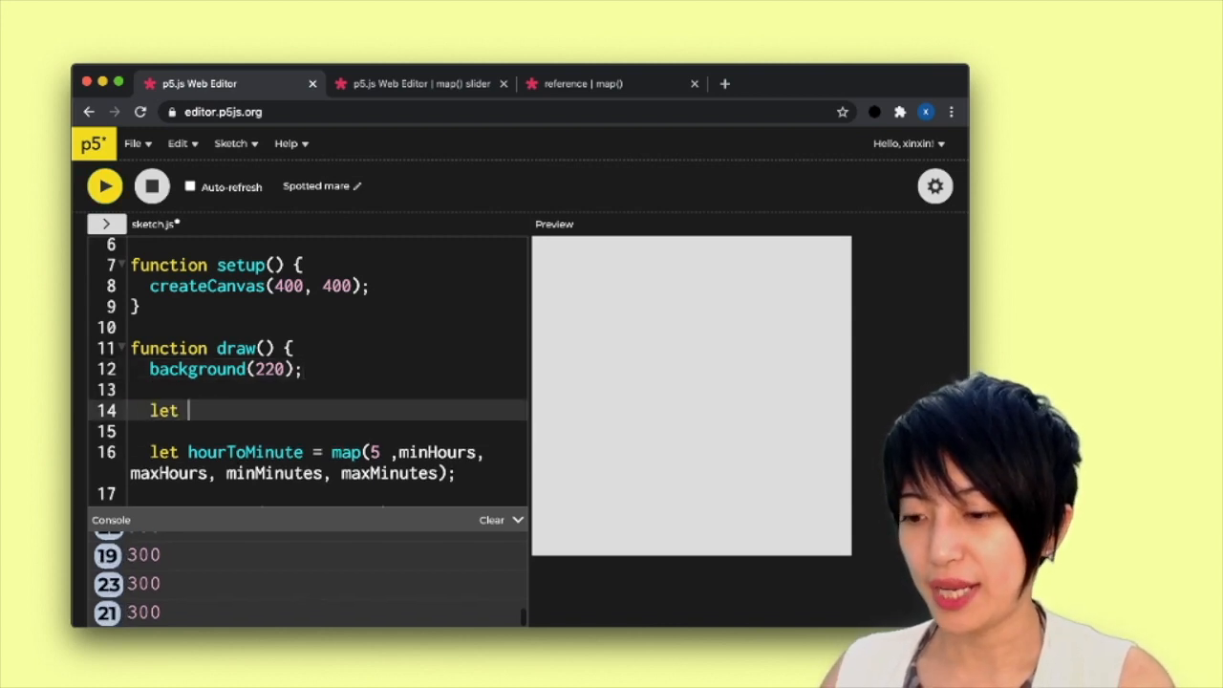
Set currentHour = hour() and map it instead of 5, printing 900.
type("currentHour")
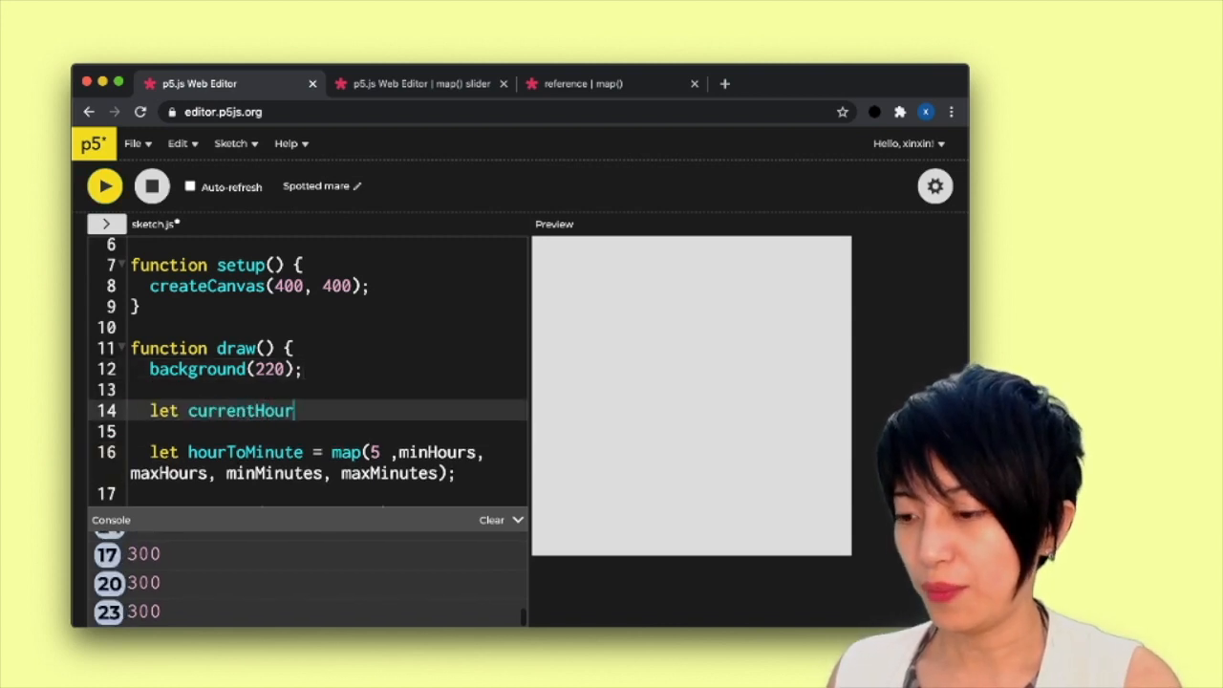
type("=")
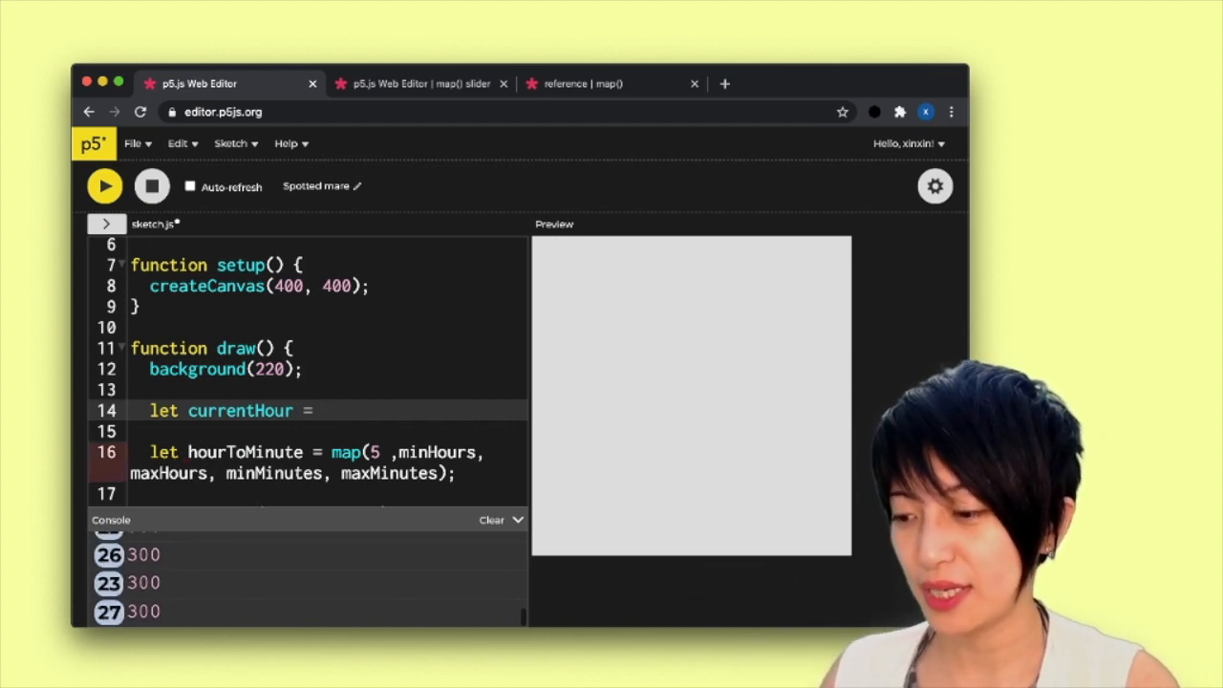
type("hour();")
left_click(328, 463)
type("currentHour")
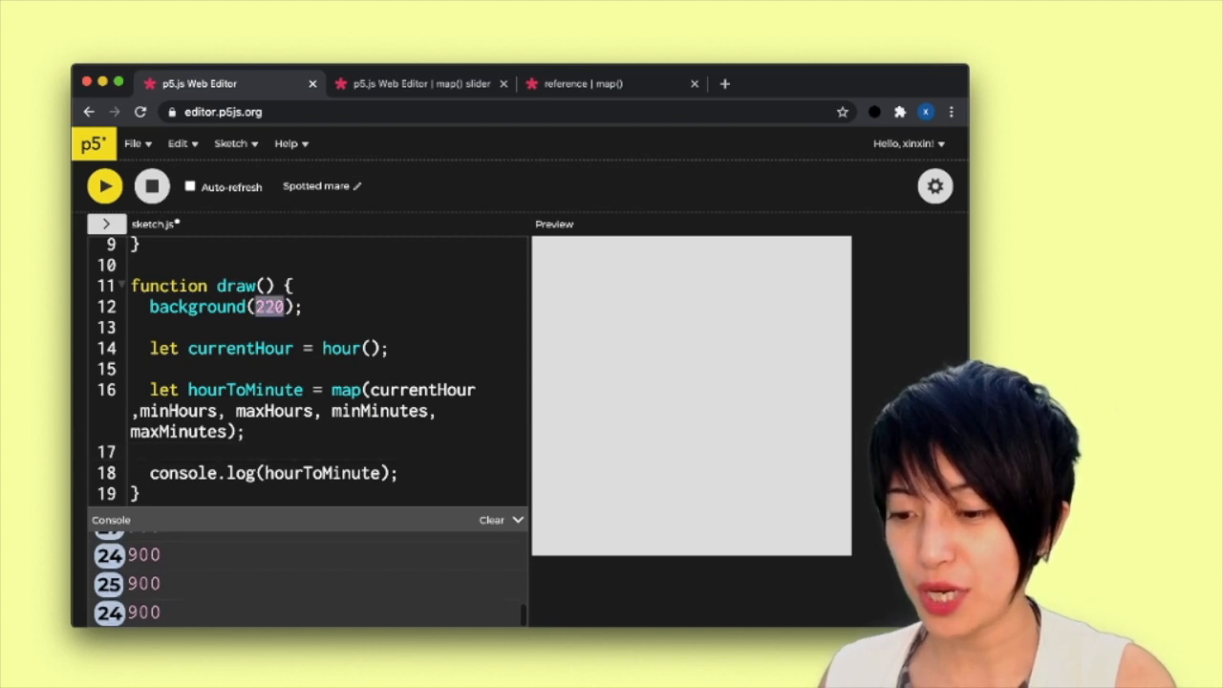
Give draw() background(0), textSize(60) and fill(255) for white text on black.
type("0")
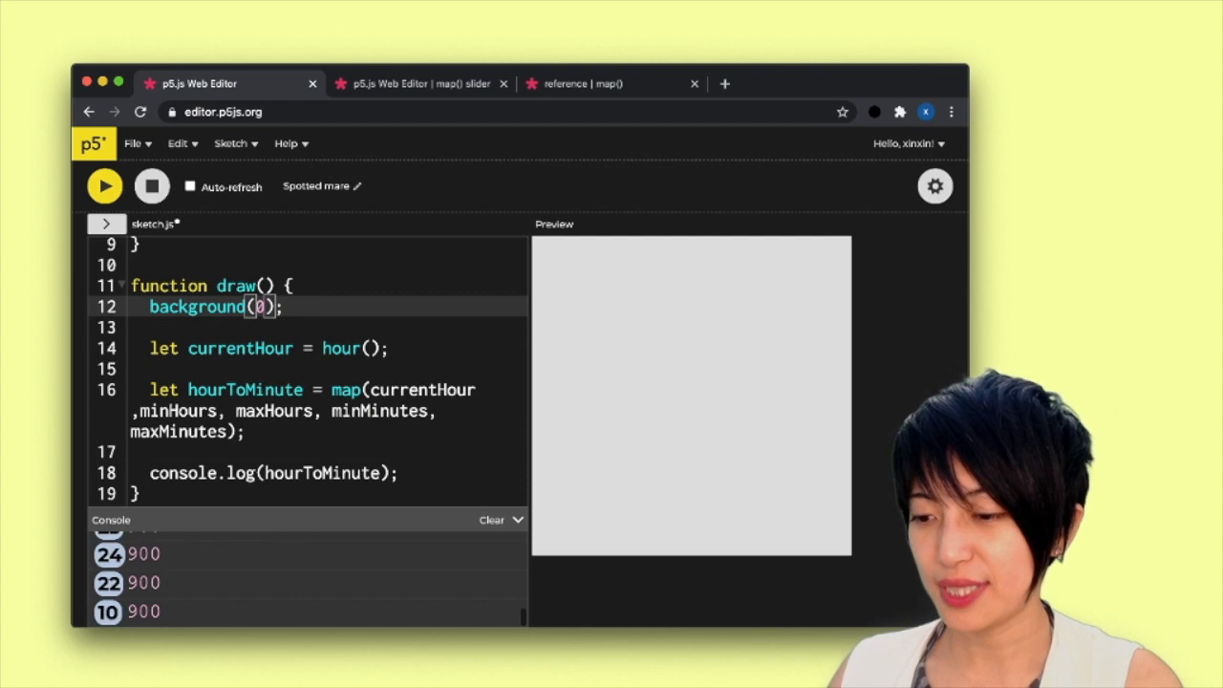
type("te")
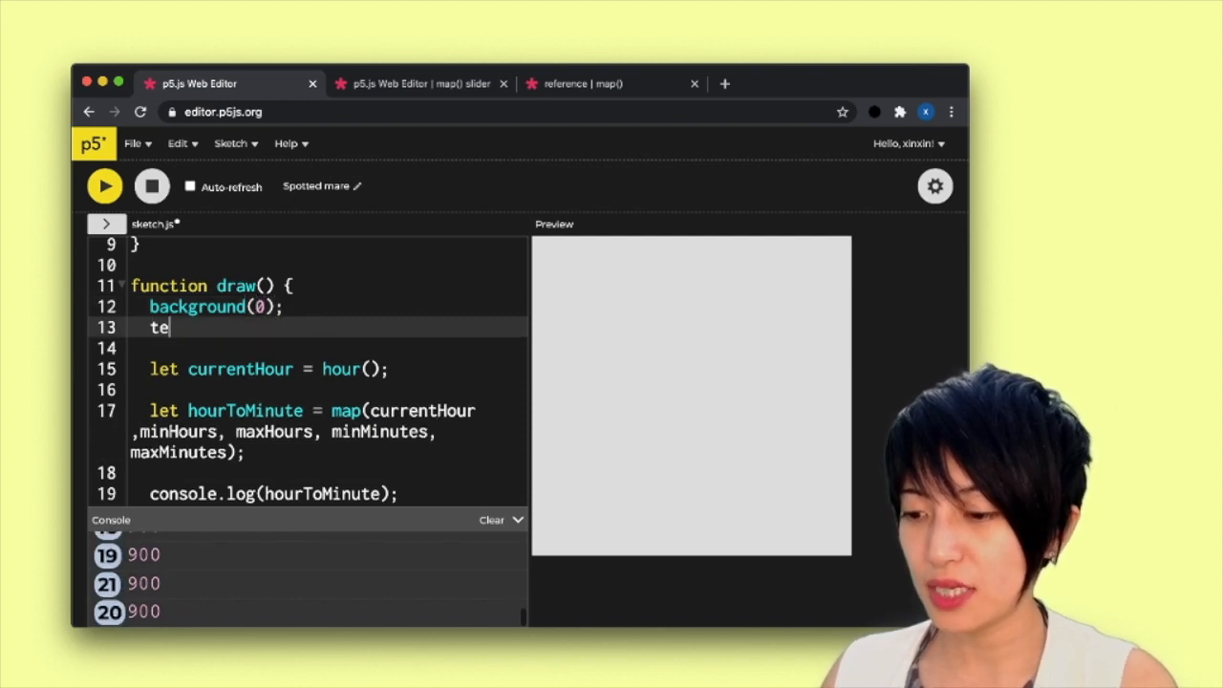
type("xtSize(60)")
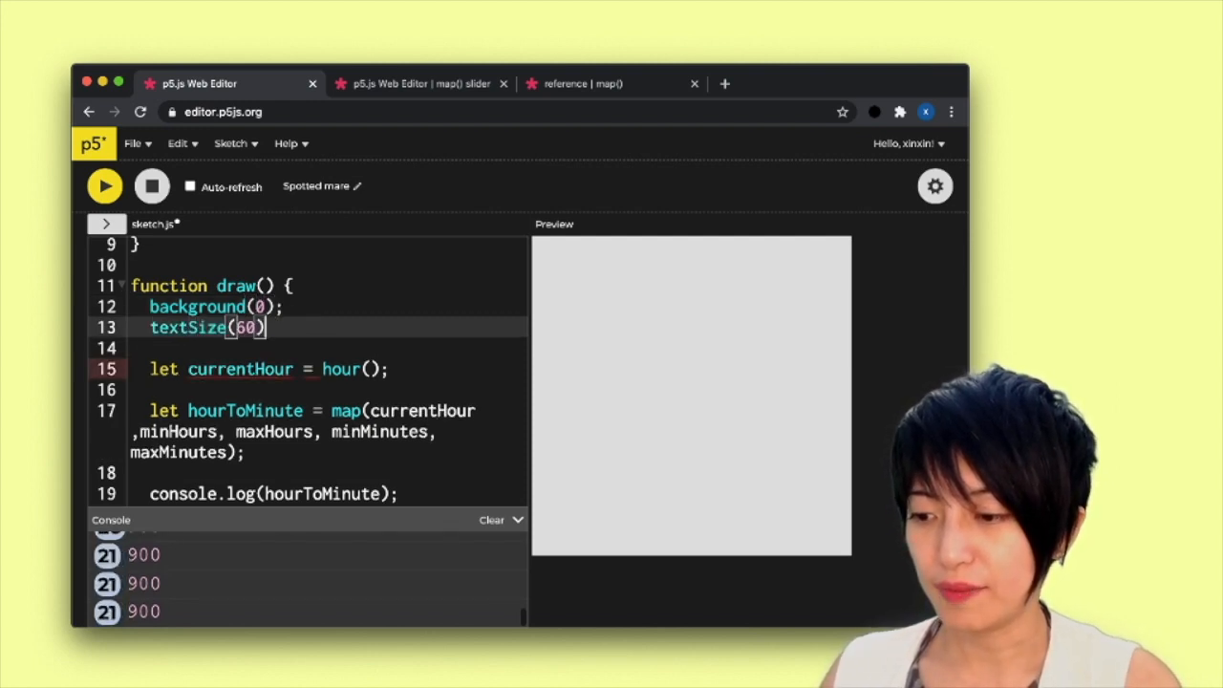
type(";")
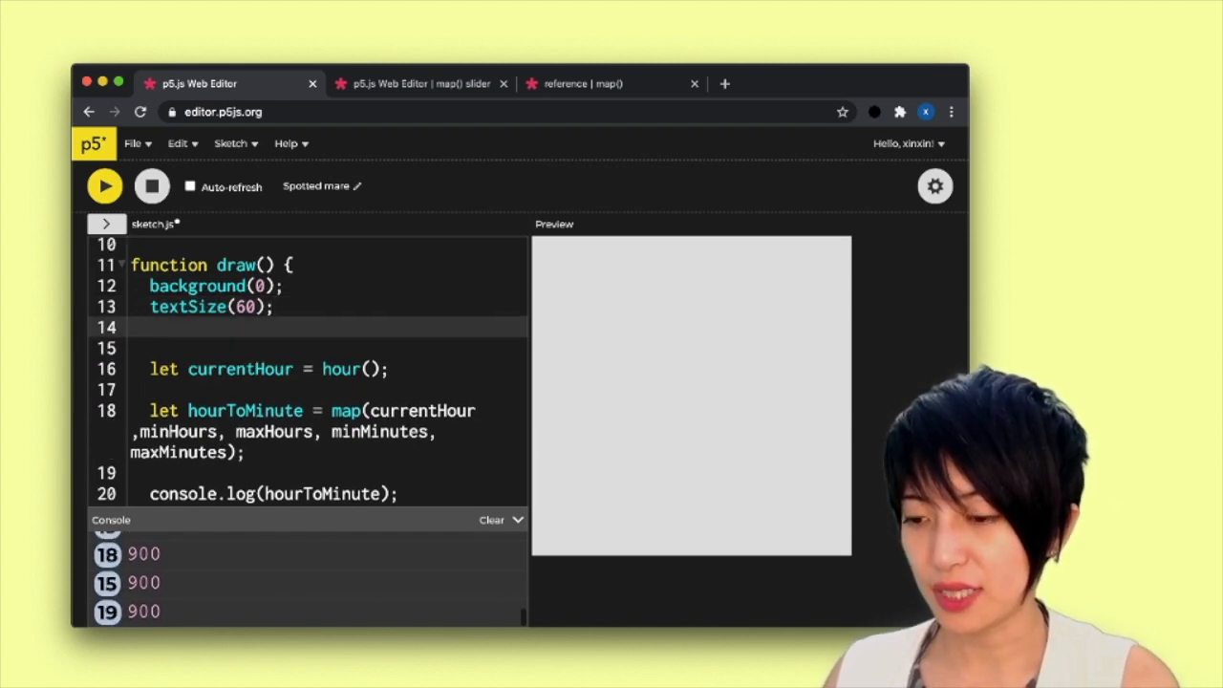
type("fill")
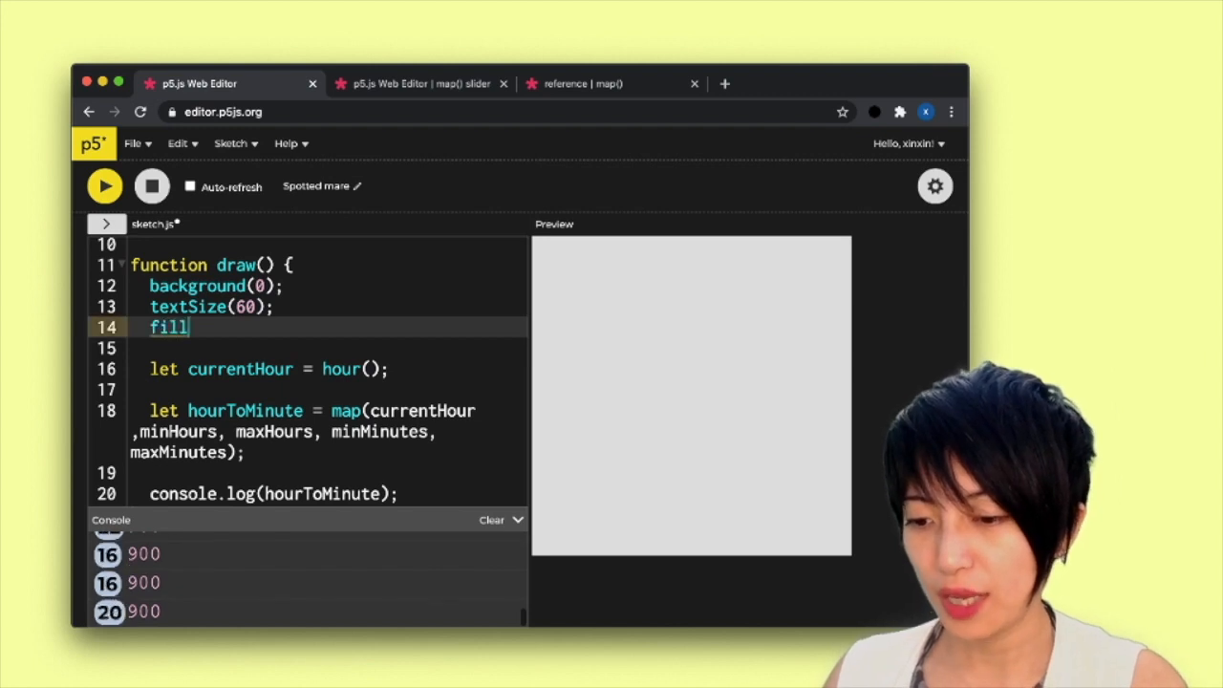
type("(255);")
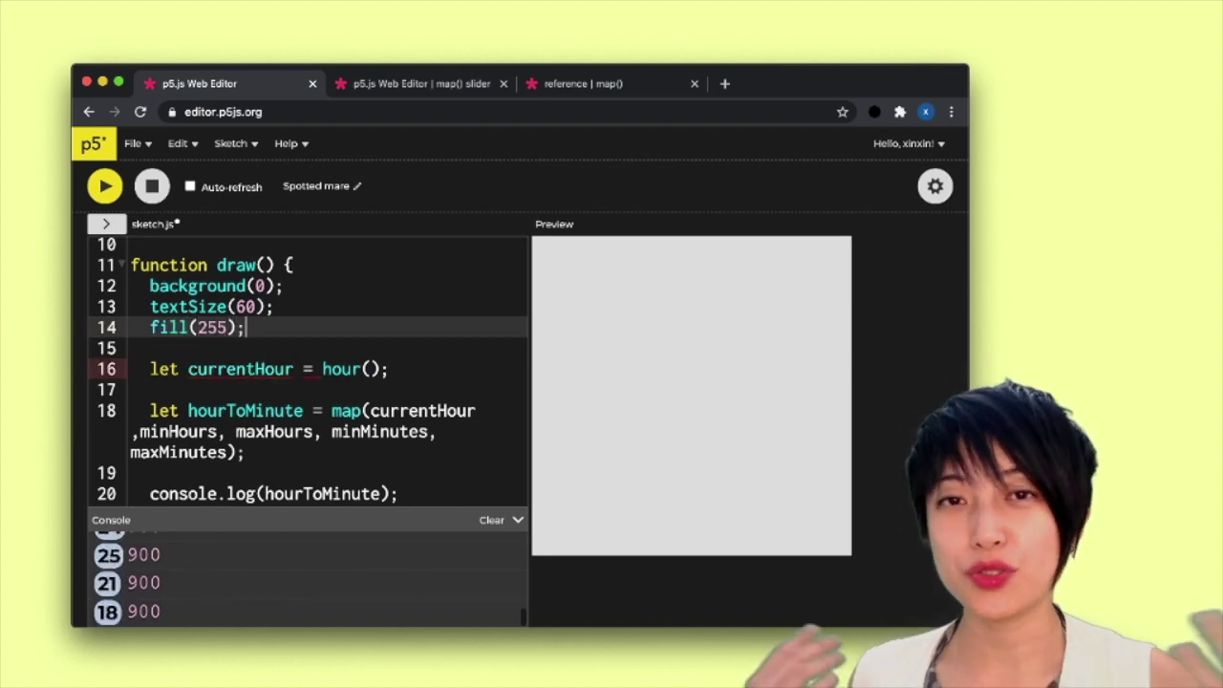
type("text(")
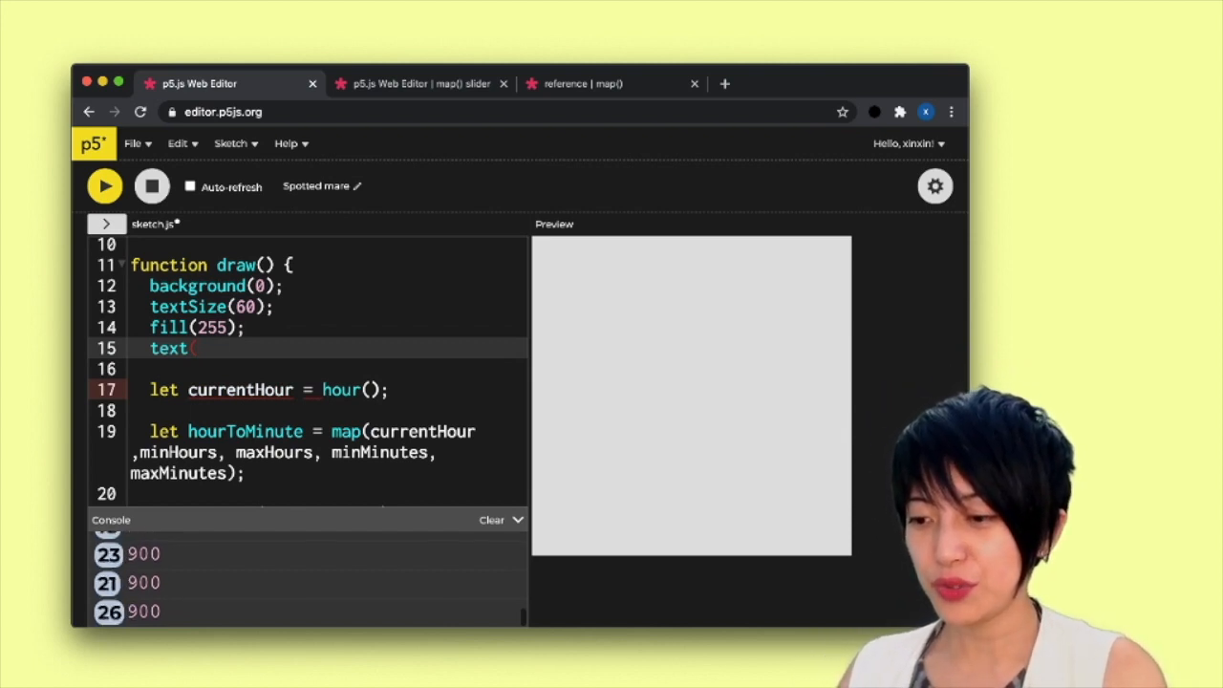
Write the text string `I've used map() to turn ${currentHour} hours into ${hourToMinute} minutes`.
type("`I've use")
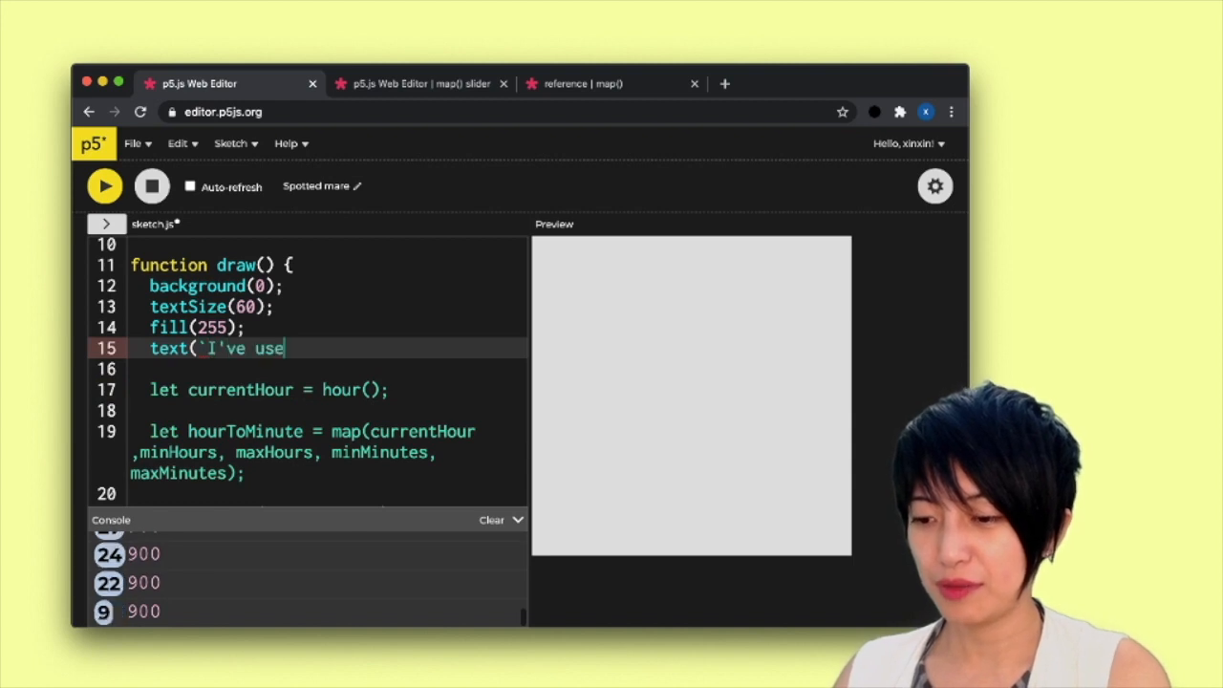
type("d map(")
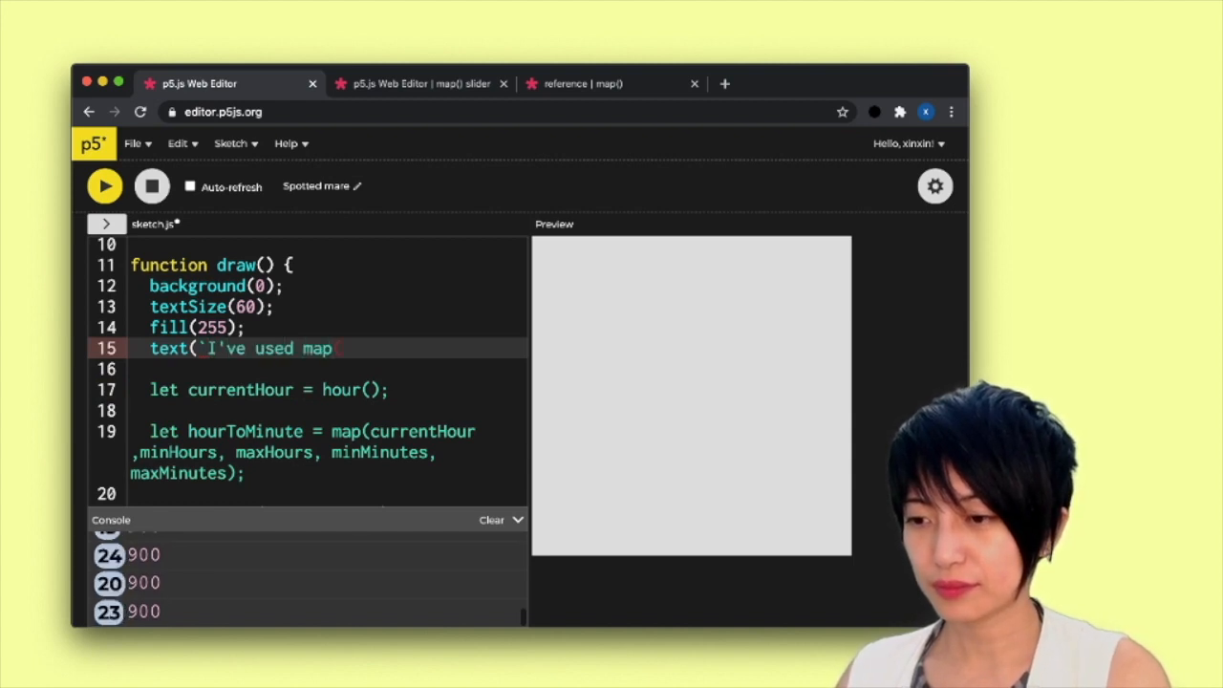
type("()")
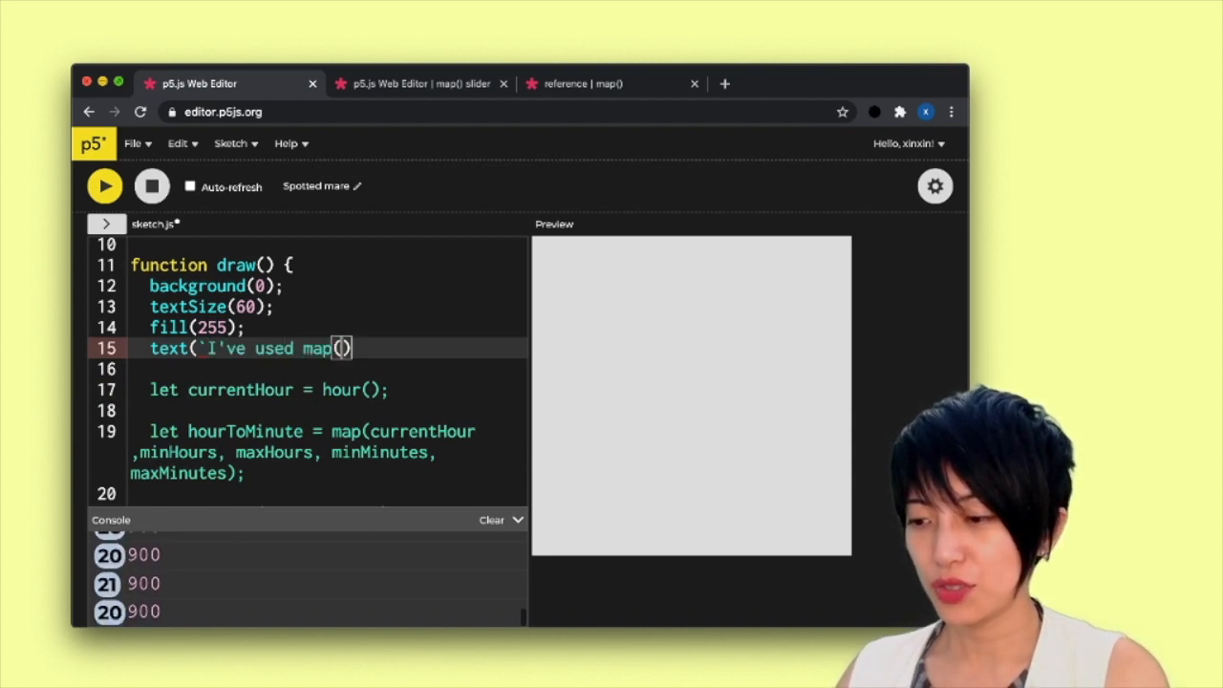
type("to")
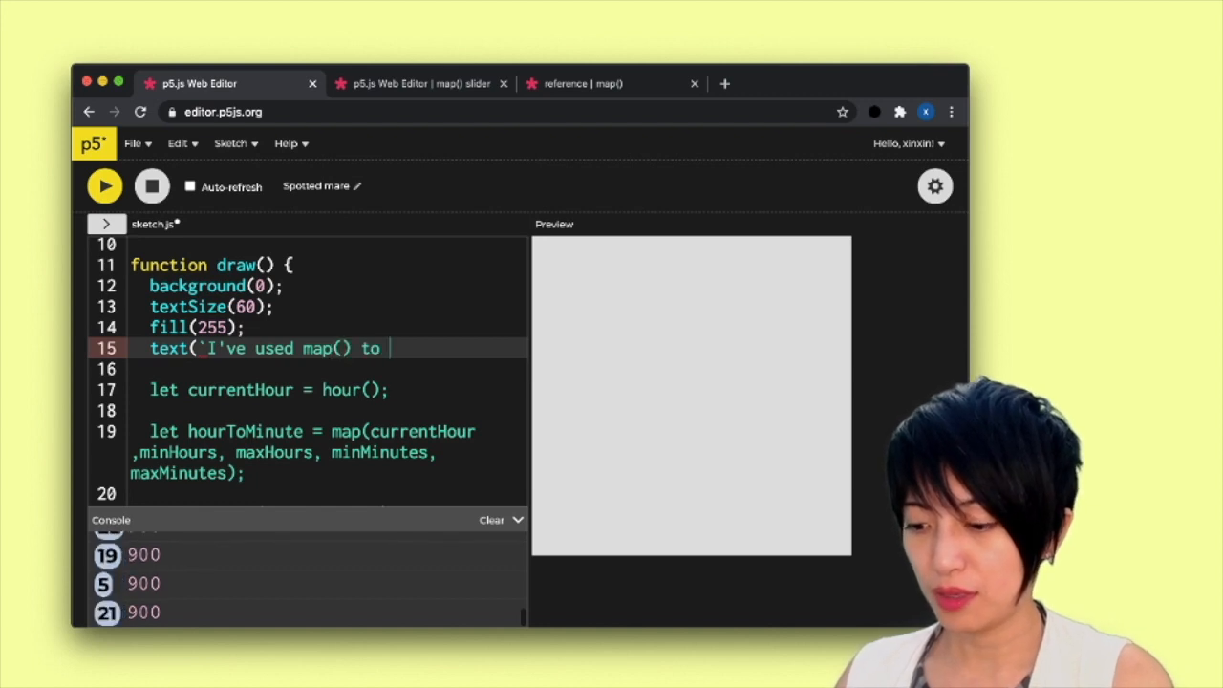
type("turn")
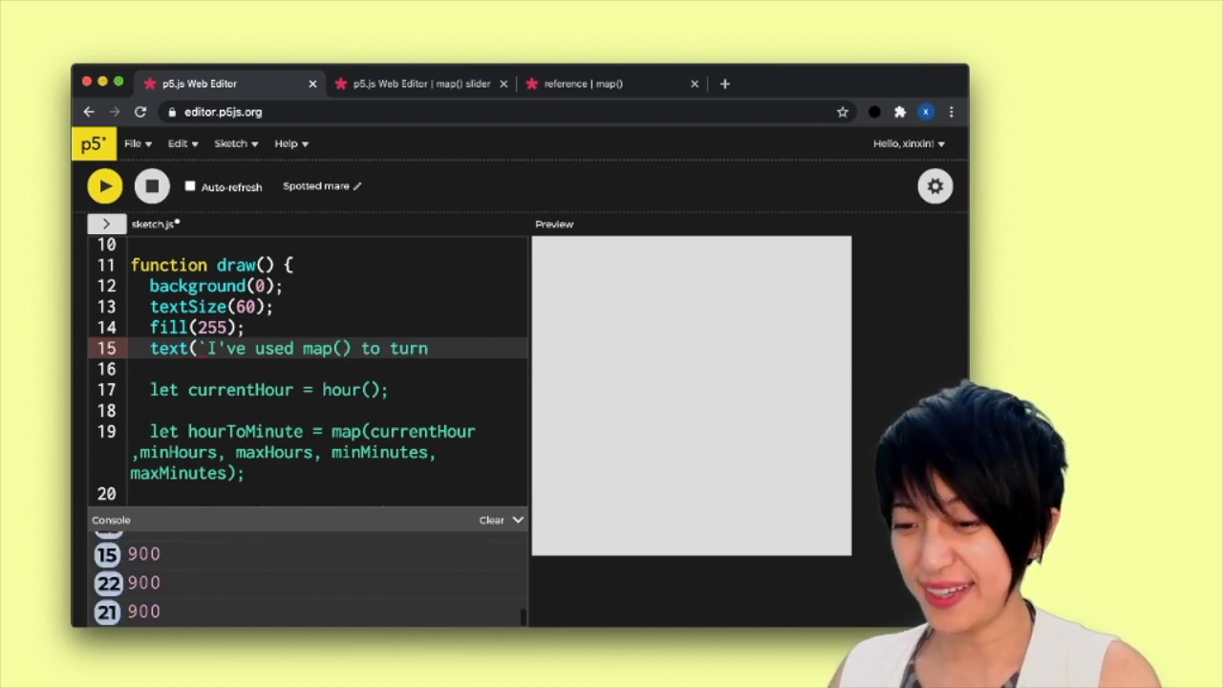
type("${")
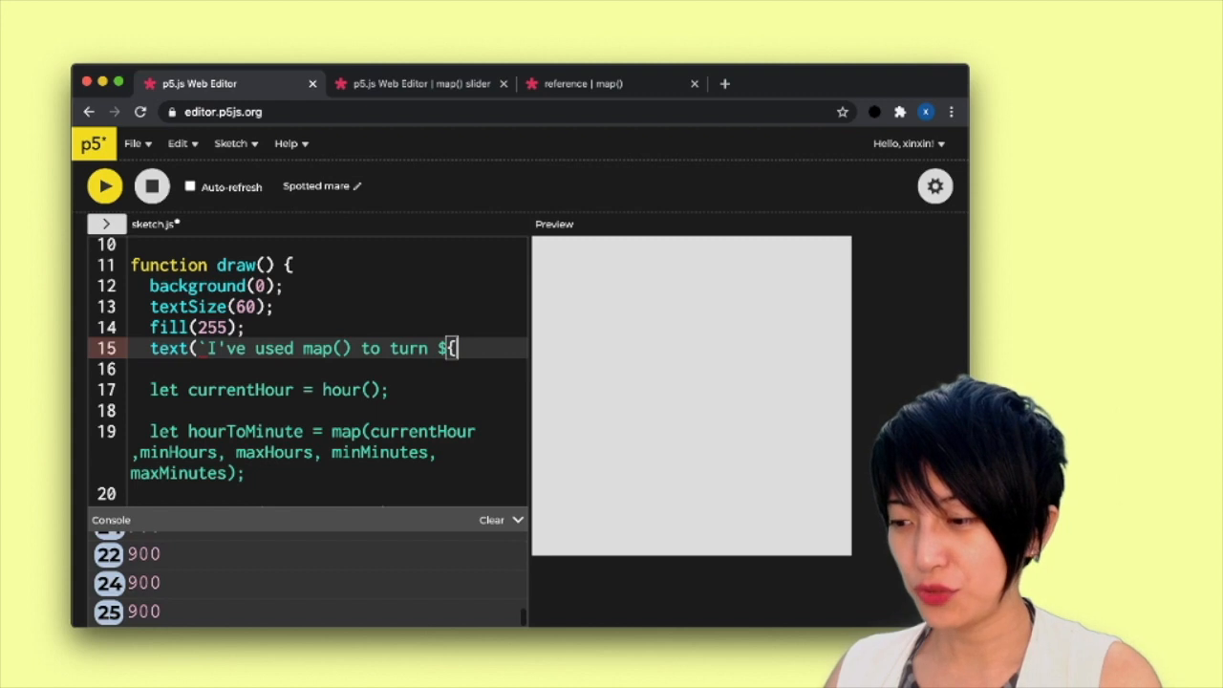
type("c")
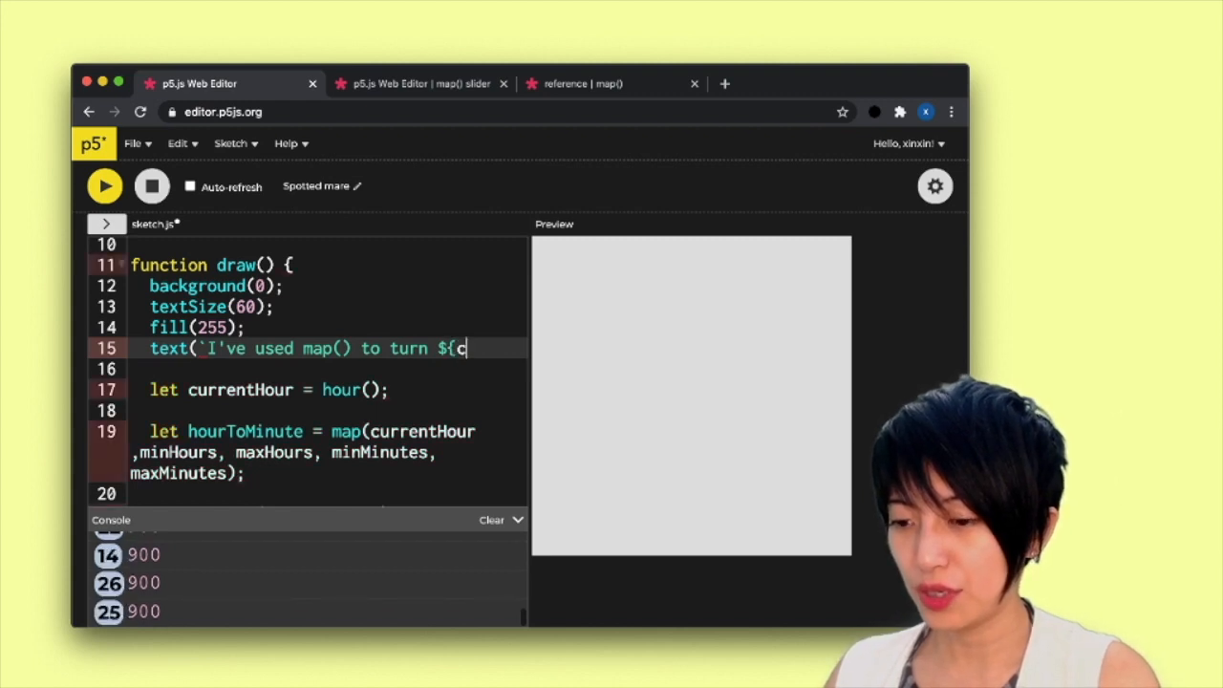
type("urrentHour}")
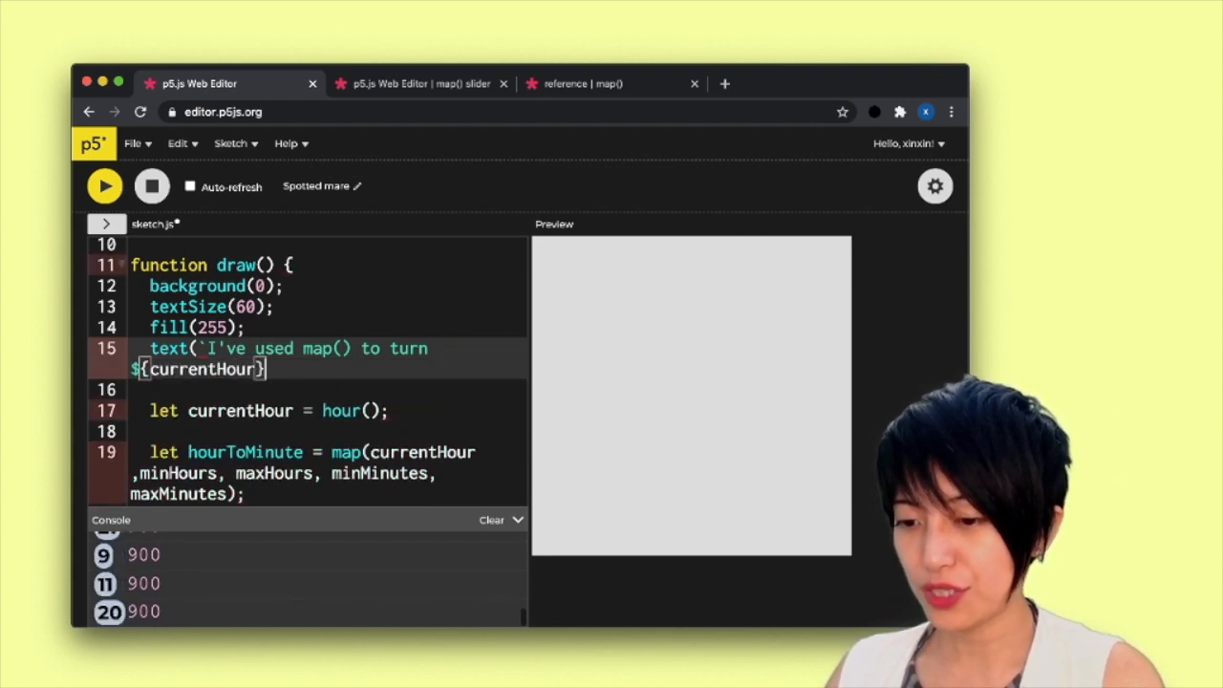
type("hour")
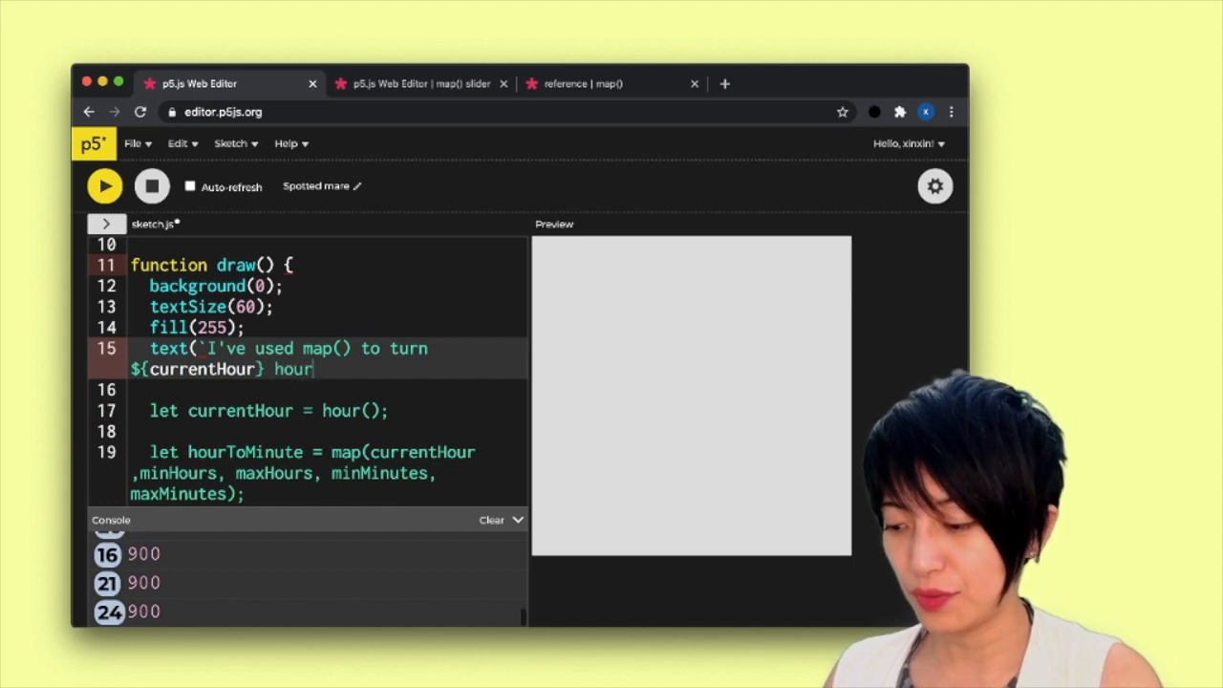
type("s into")
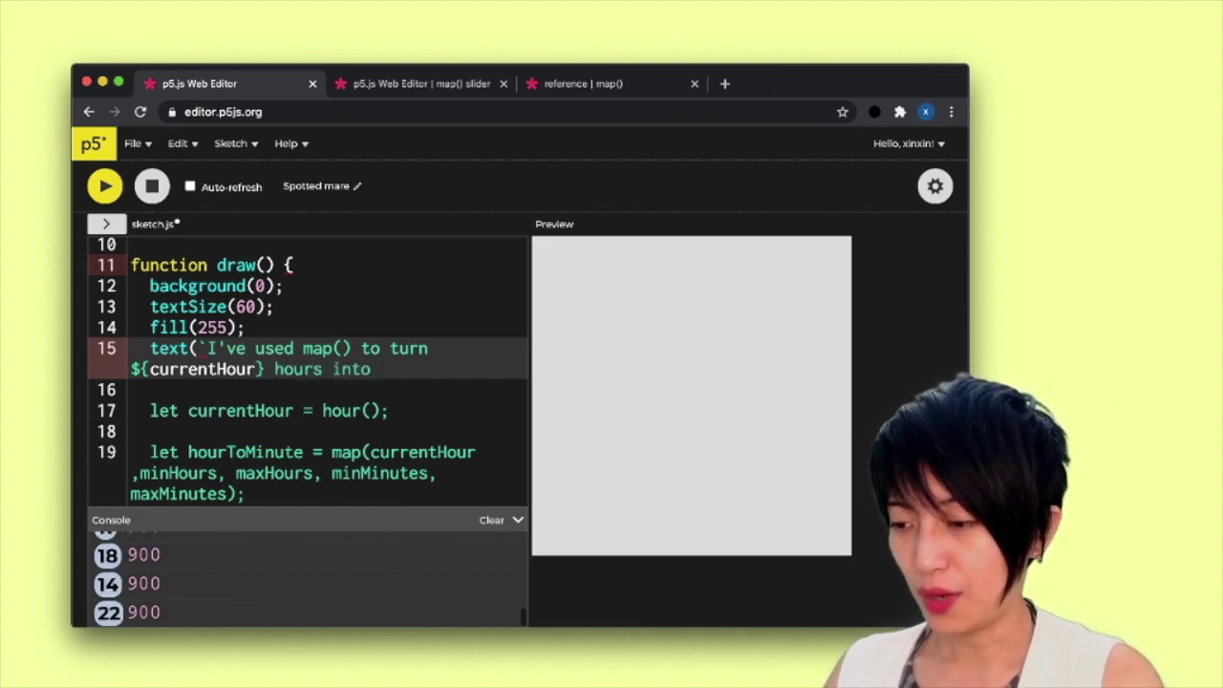
type("${hourToMinute")
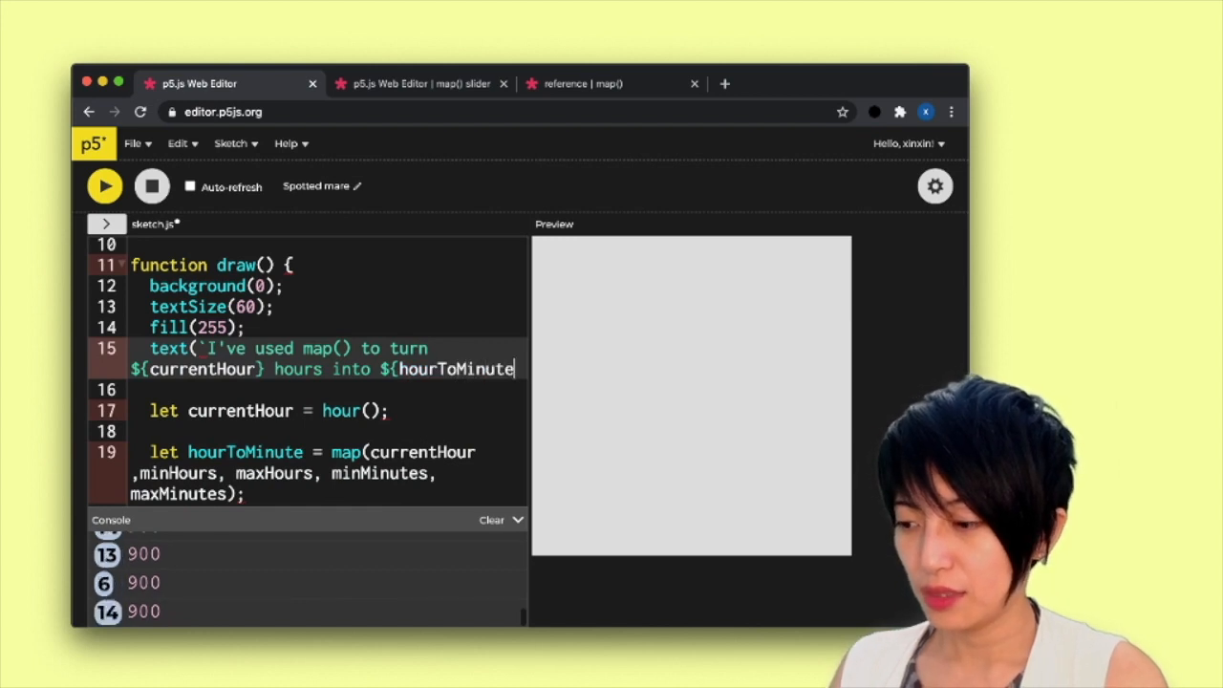
type("}")
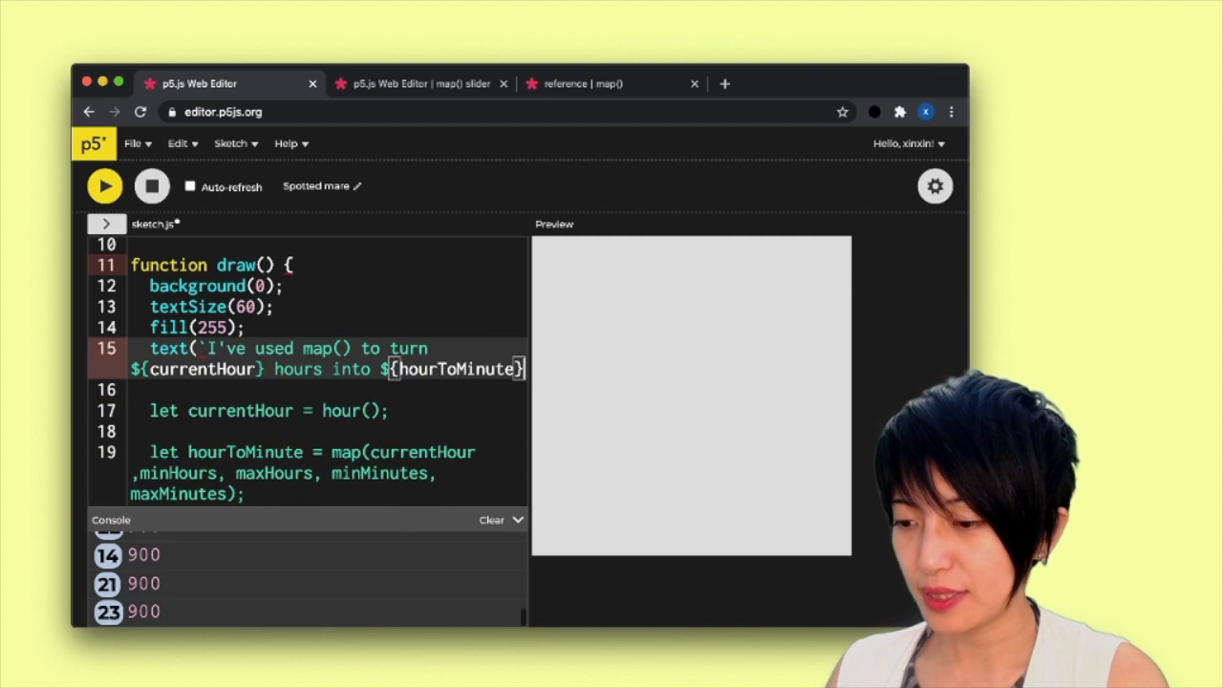
type("minutes")
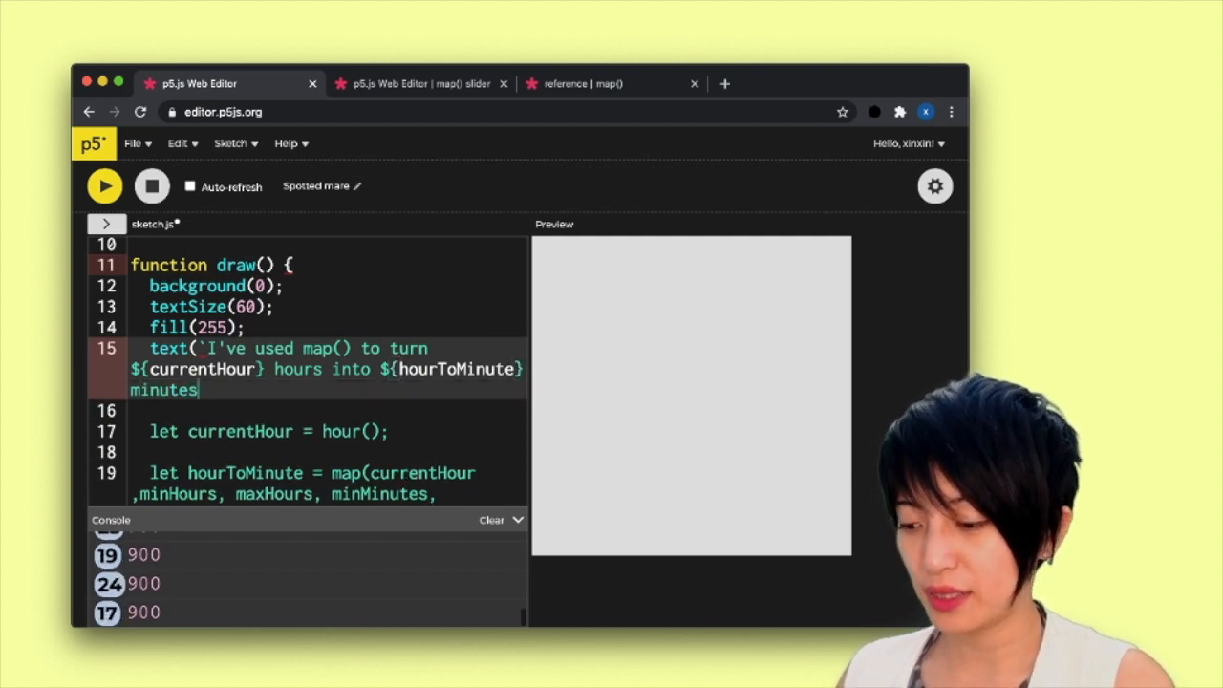
type("`")
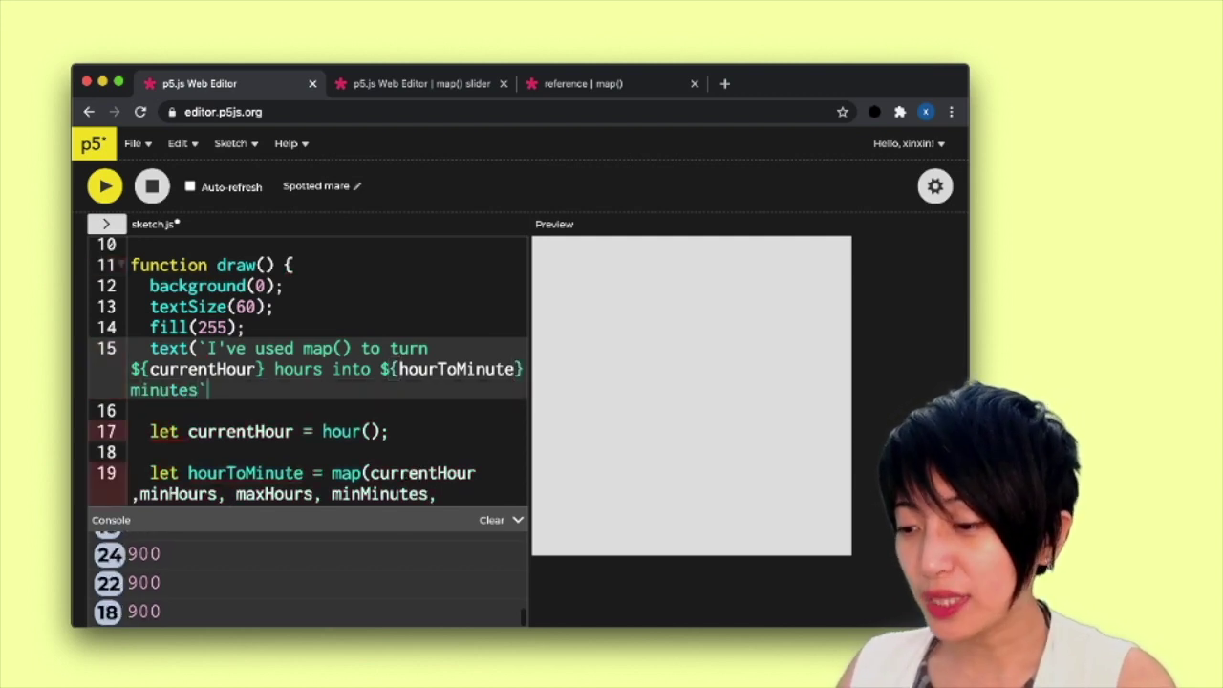
Place the text at 20, 60 bounded by width and height.
type(", 20")
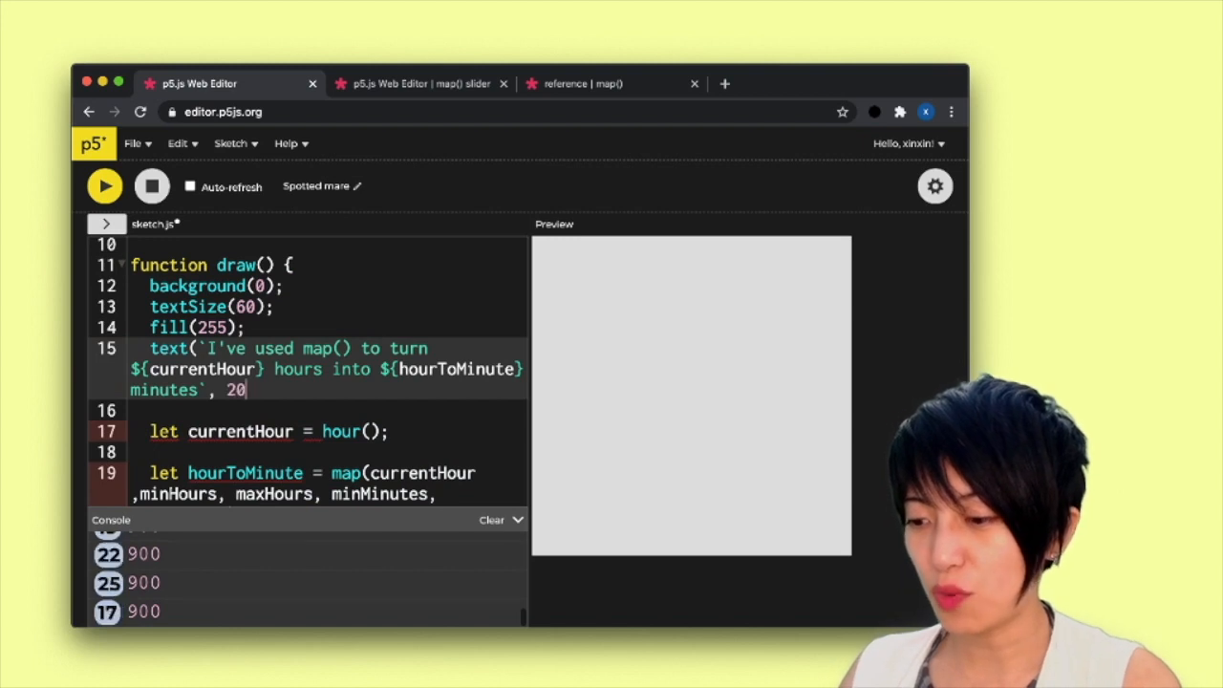
type(", 60")
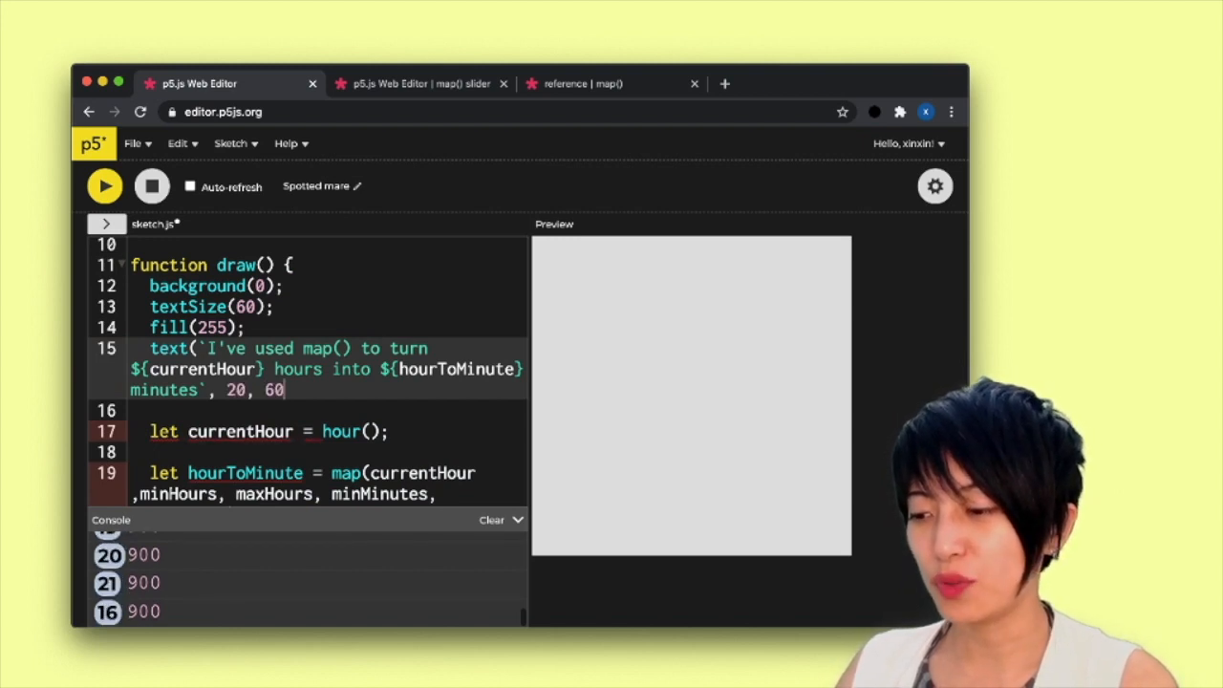
type(", width, h")
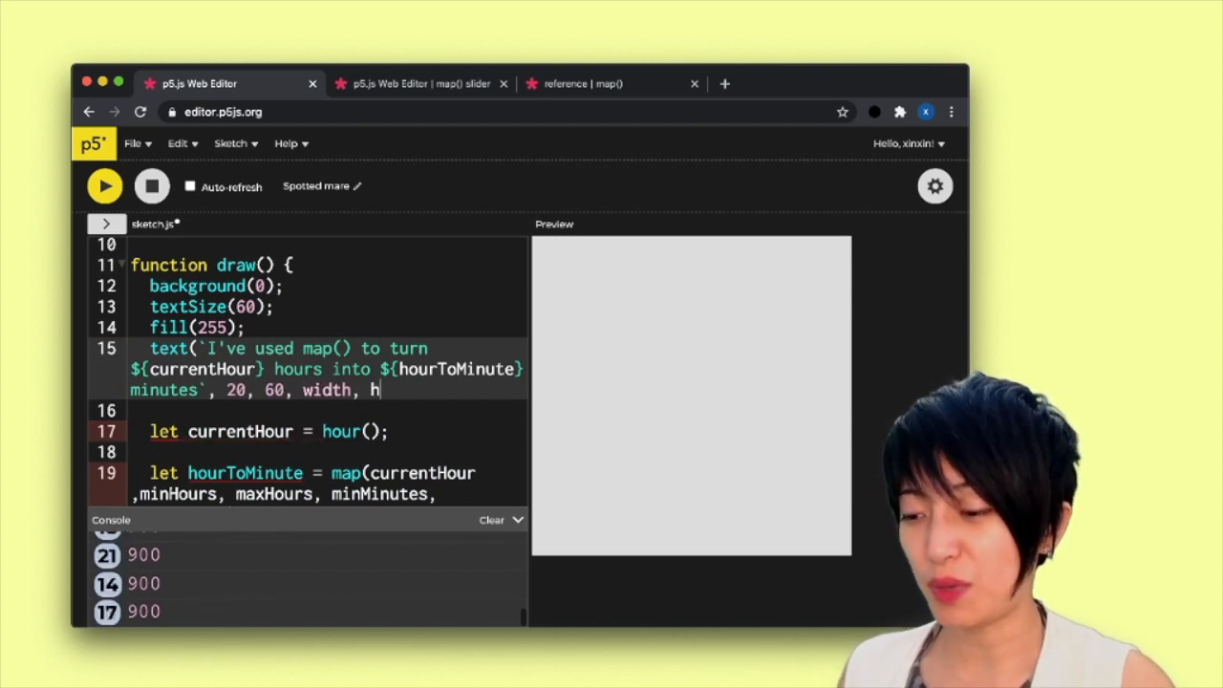
type("eight);")
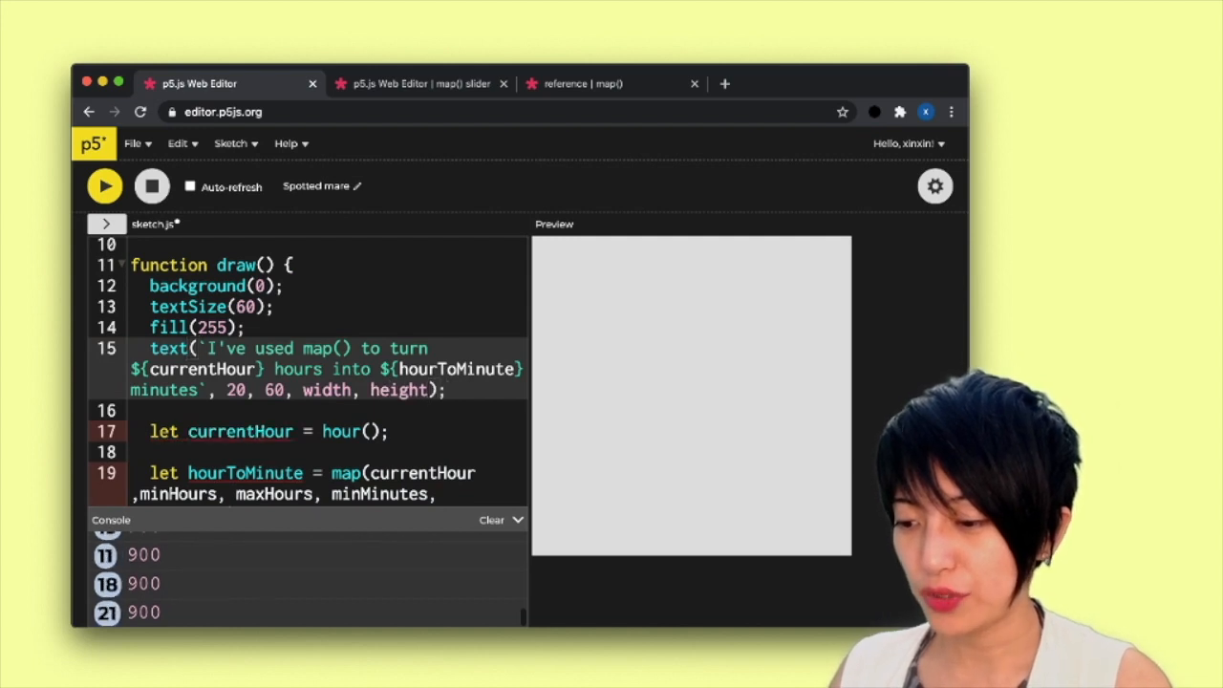
Scroll the reordered code; canvas reads 'I've used map() to turn 15 hours into 900 minutes'.
scroll("down", 3)
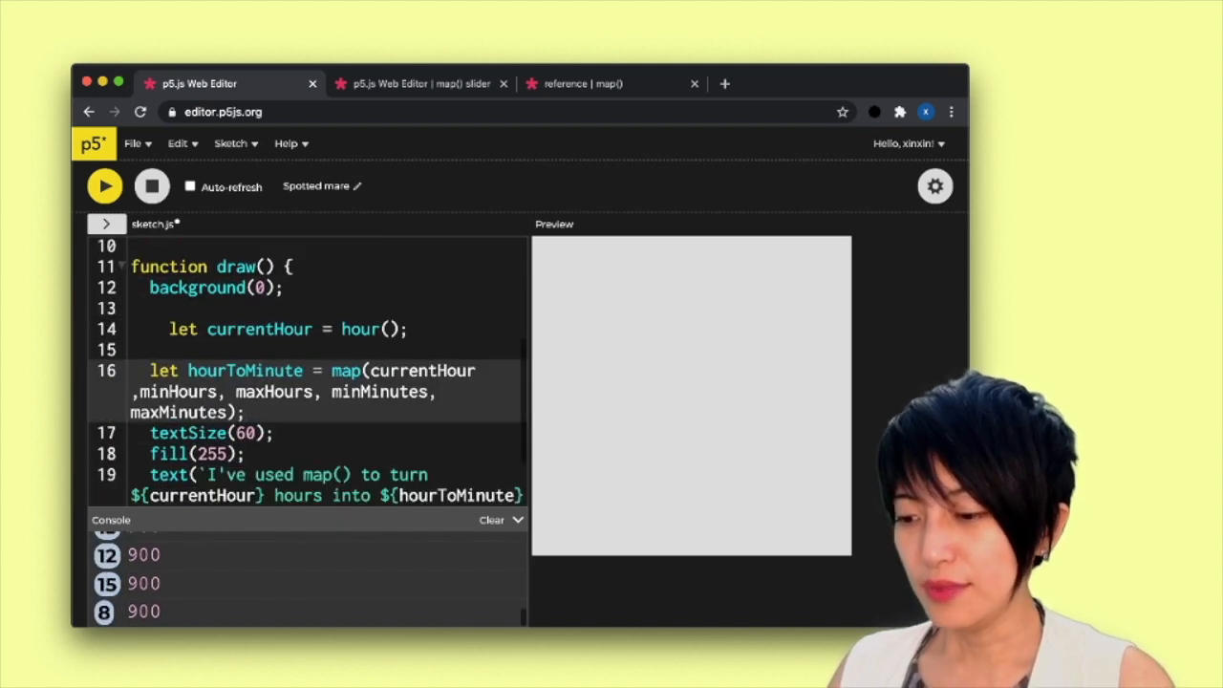
scroll("down", 3)
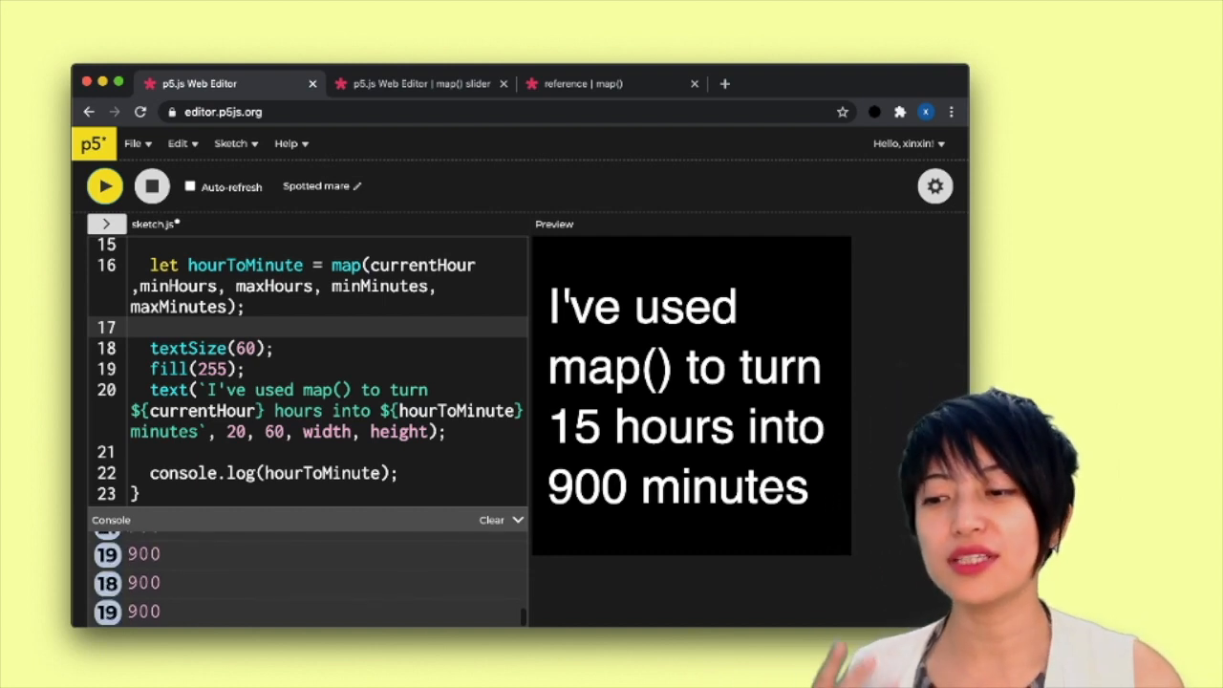
Highlight the minMinutes and maxMinutes declarations at the top of the sketch.
scroll("up", 3)
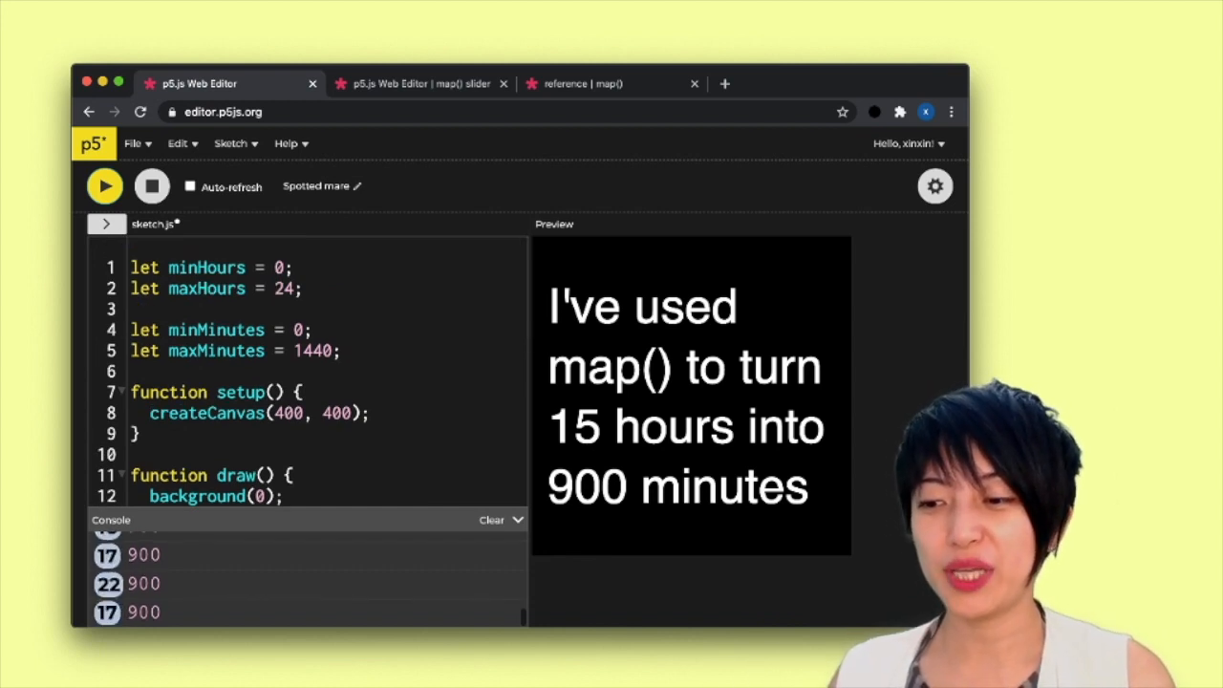
left_click_drag(131, 330, 342, 351)
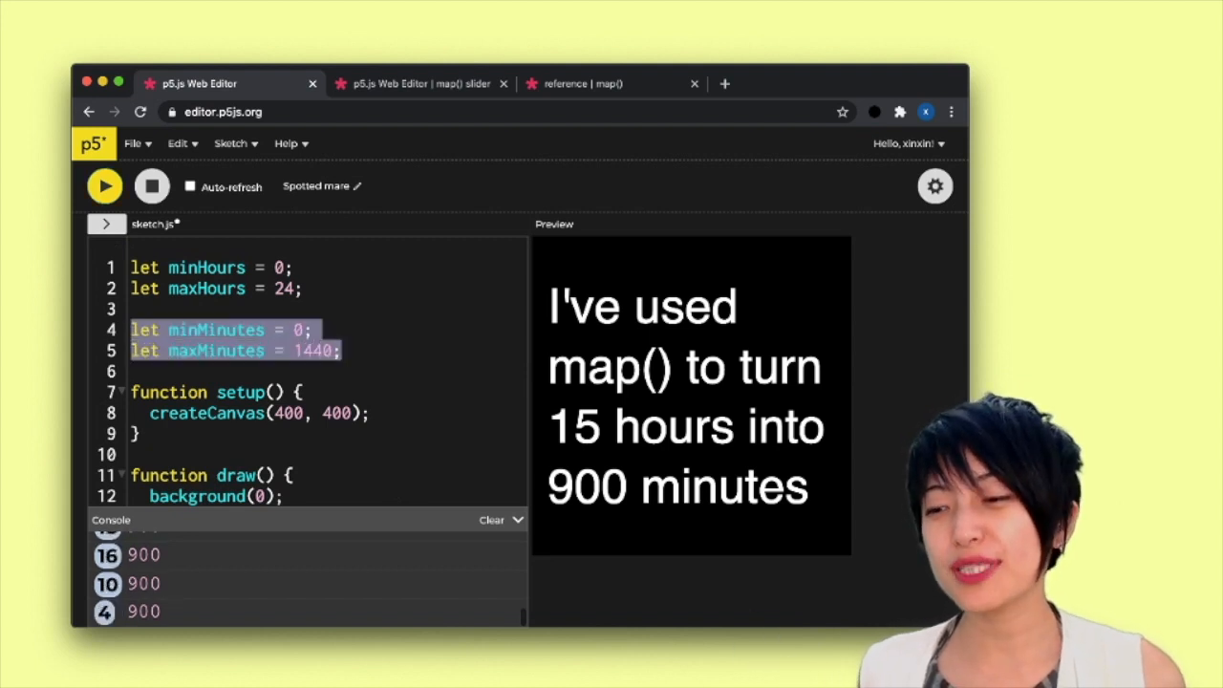